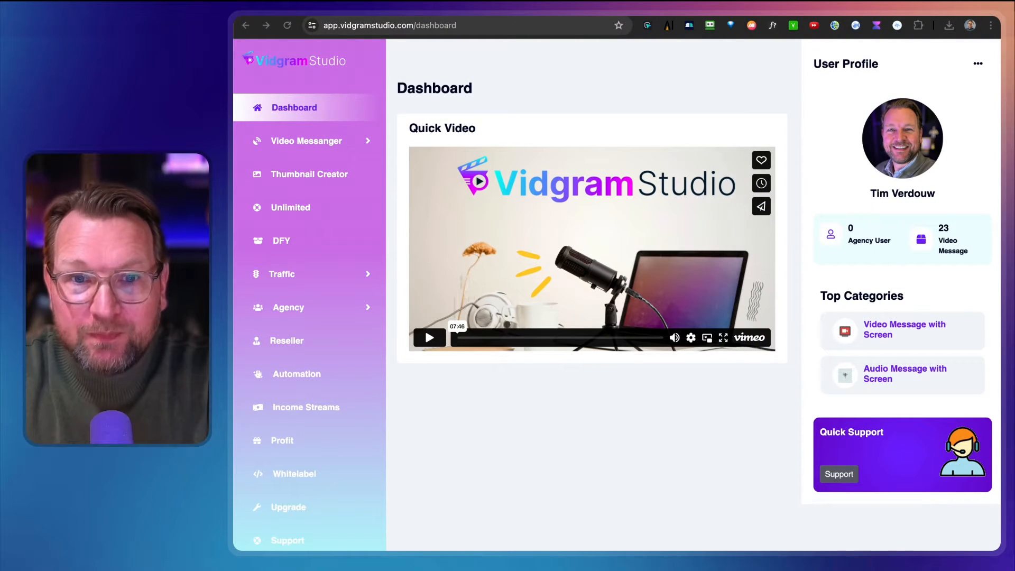
# Go from the dashboard to the Message Type page via the Video Messanger sidebar entry.
pyautogui.click(308, 141)
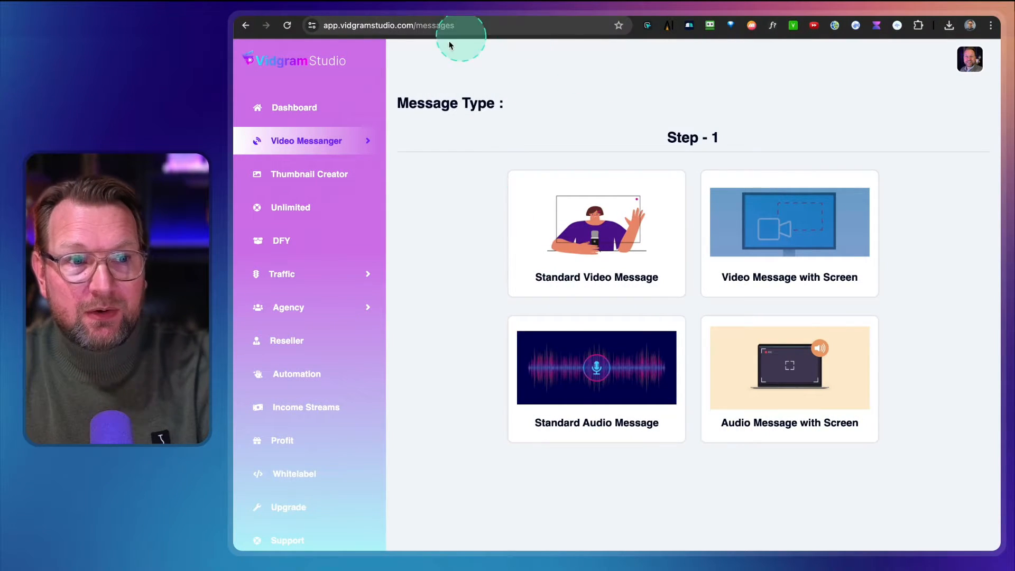
pyautogui.moveTo(476, 272)
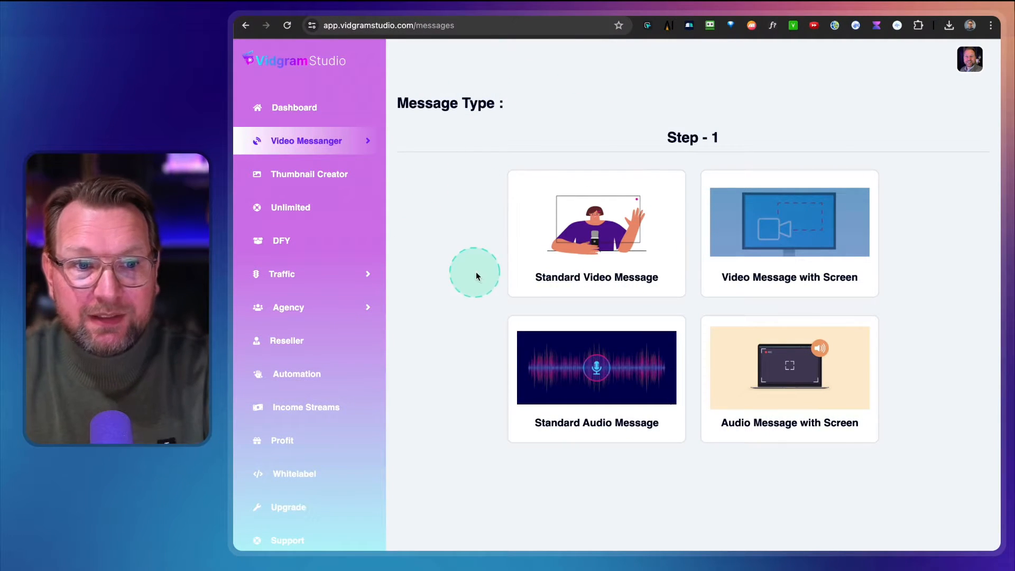
pyautogui.moveTo(797, 307)
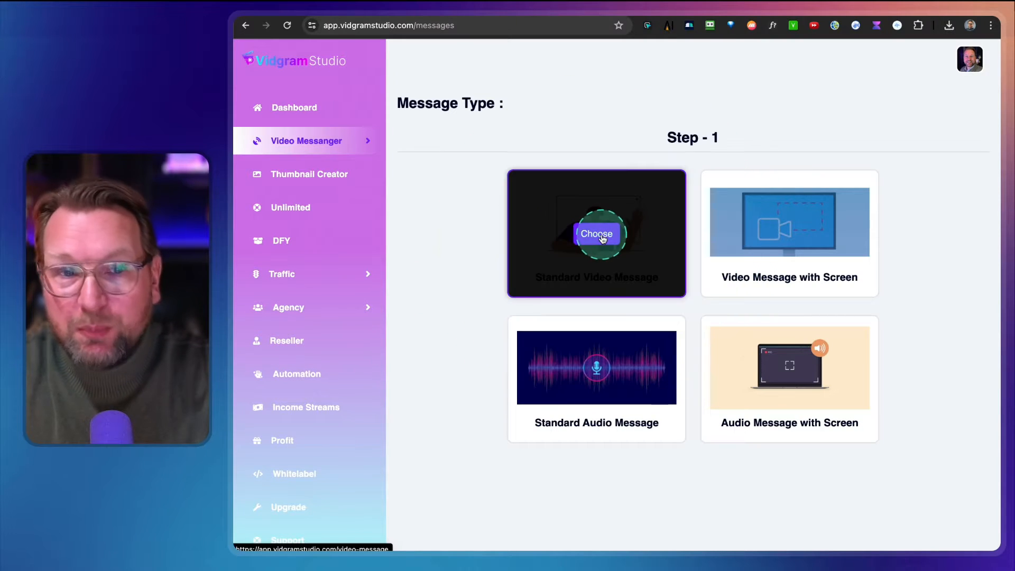
# Choose Standard Video Message and record a short webcam clip.
pyautogui.click(595, 233)
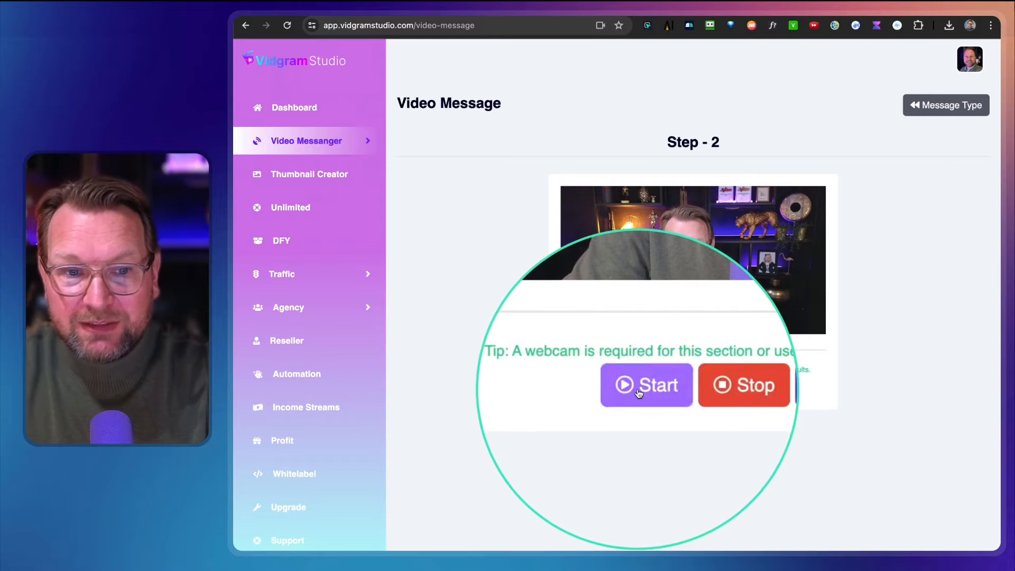
pyautogui.click(645, 385)
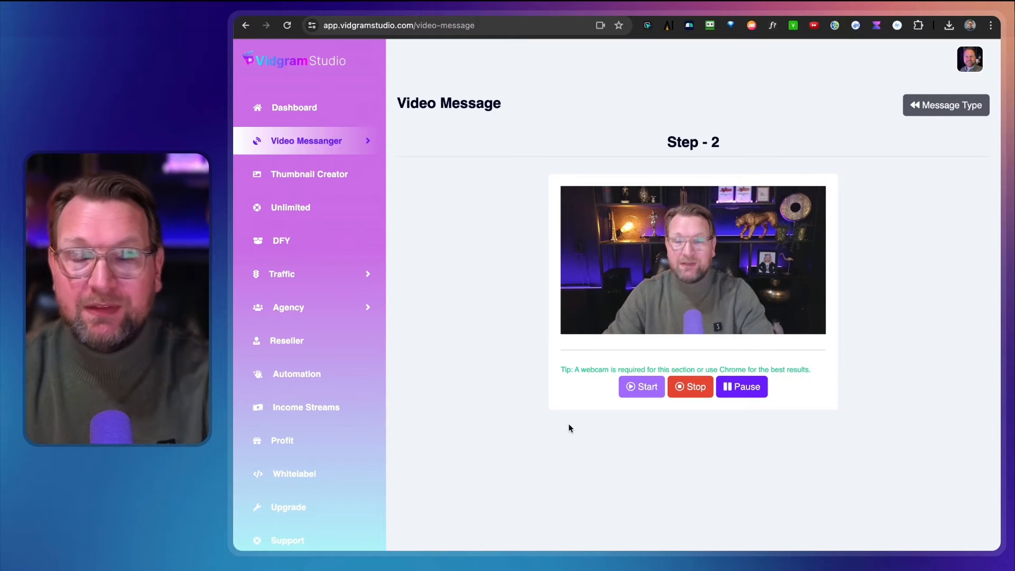
pyautogui.click(689, 386)
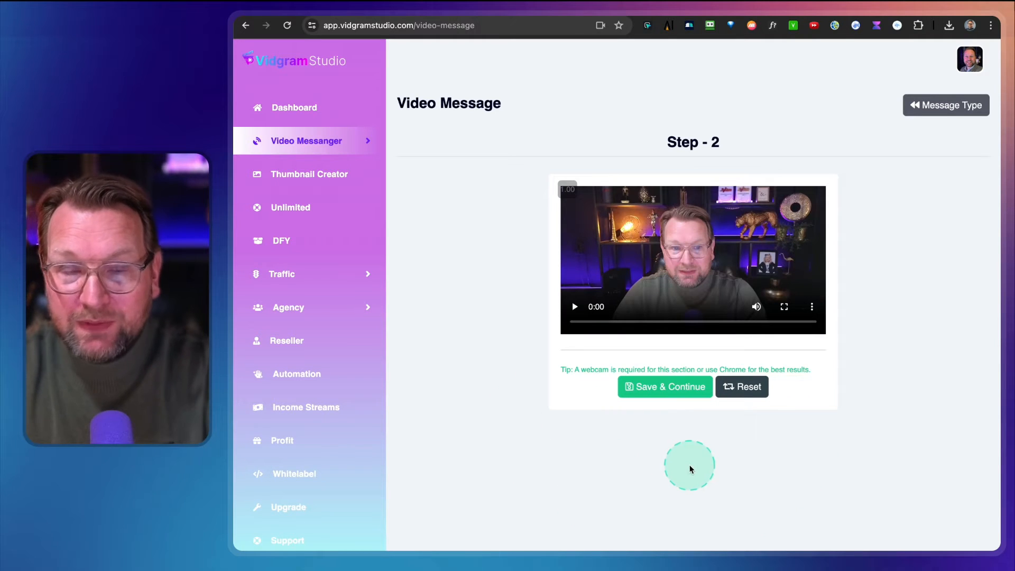
# Play back the recorded clip and pause it to check the result.
pyautogui.click(573, 307)
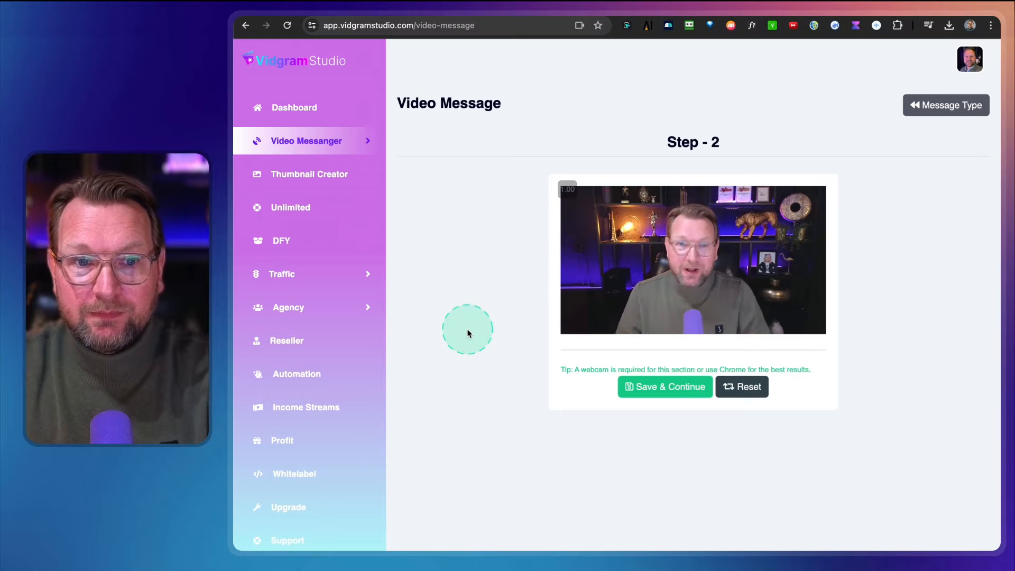
pyautogui.click(692, 259)
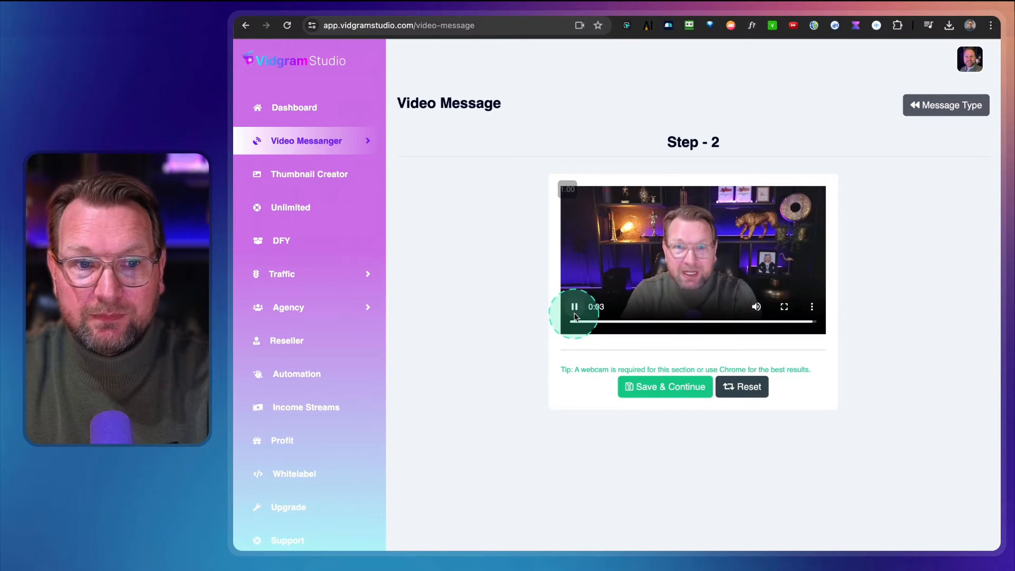
pyautogui.click(573, 306)
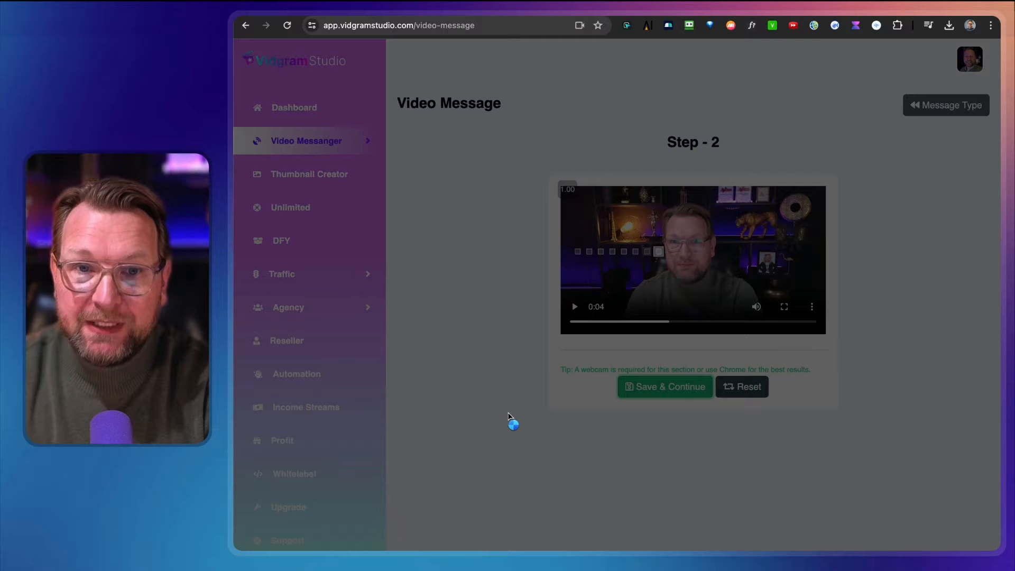
# Save & Continue, then enter title 'For John' and description 'Check this out John!'.
pyautogui.click(664, 387)
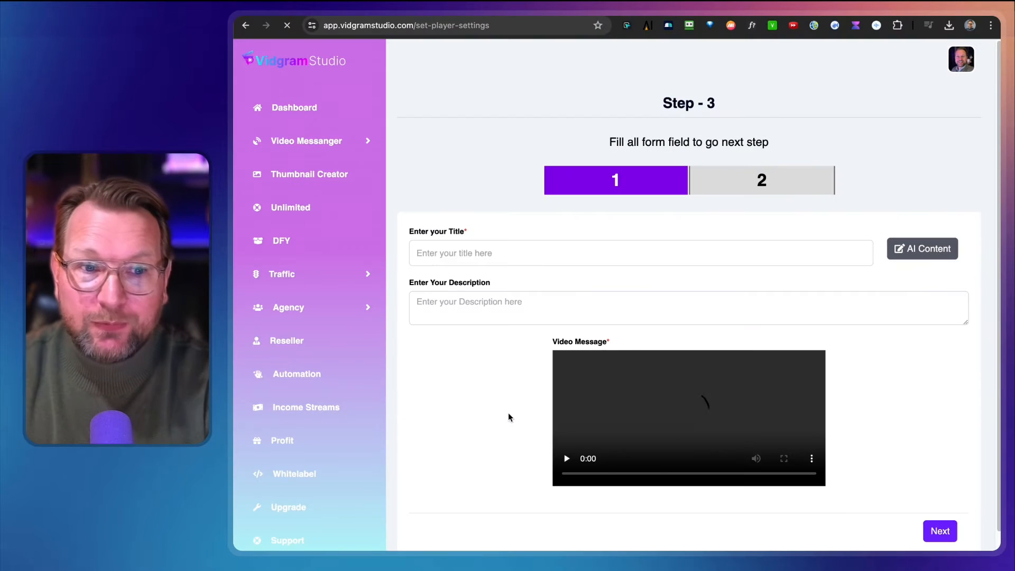
pyautogui.click(499, 253)
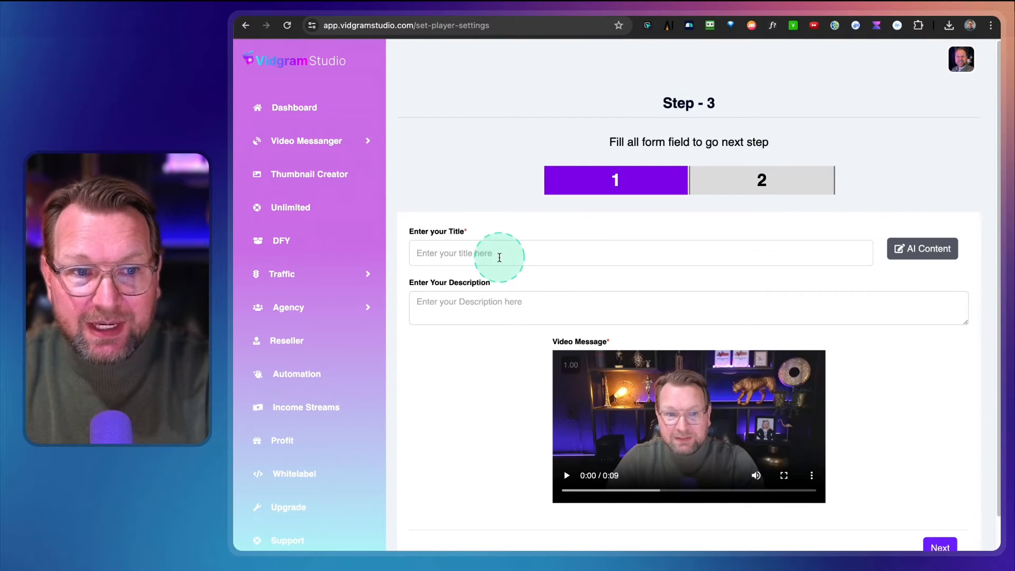
pyautogui.write('For John')
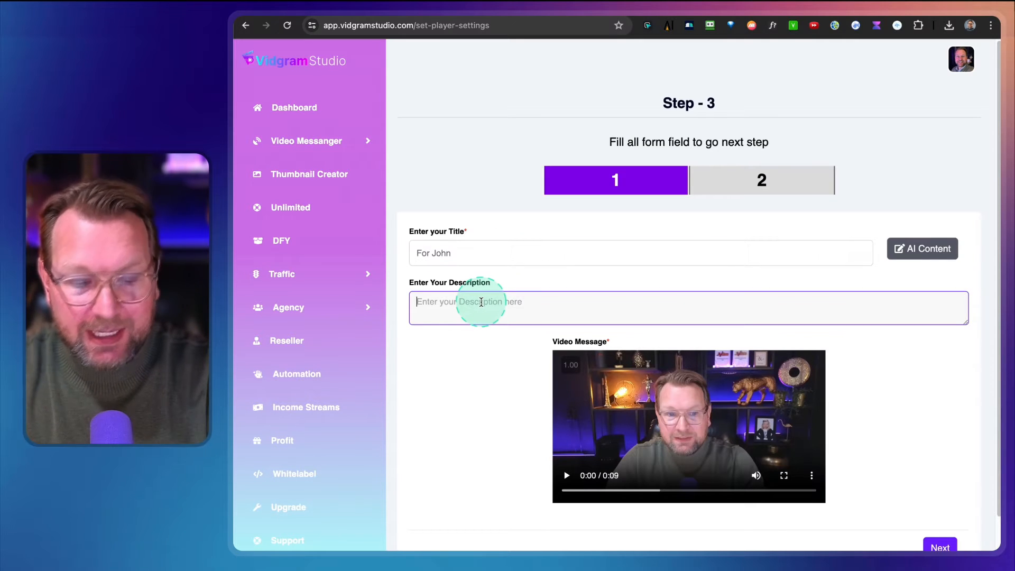
pyautogui.write('Check this out John!')
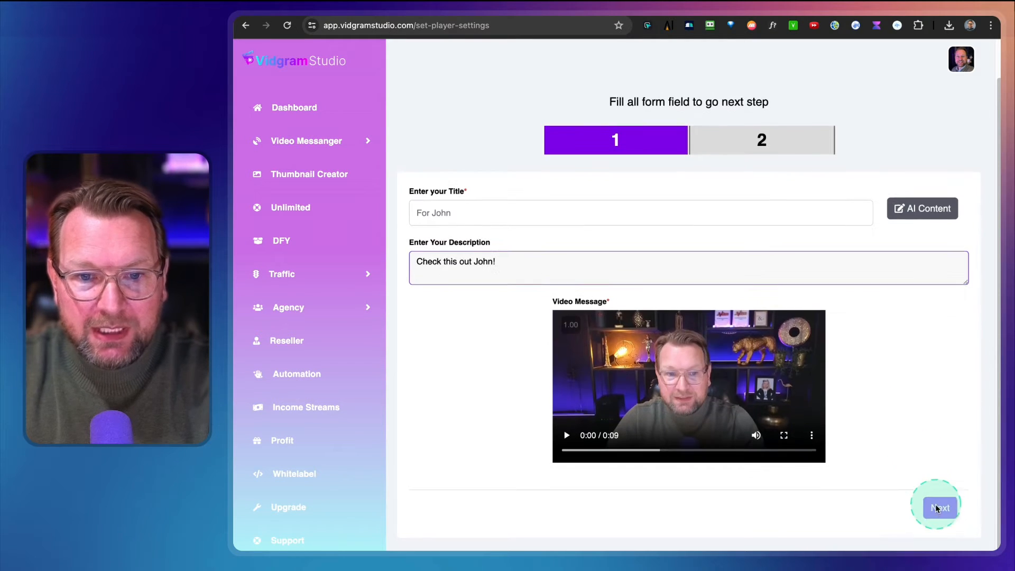
# Continue to player settings, keep the Minimal Skin Dark theme and set Show Logo to yes.
pyautogui.click(938, 507)
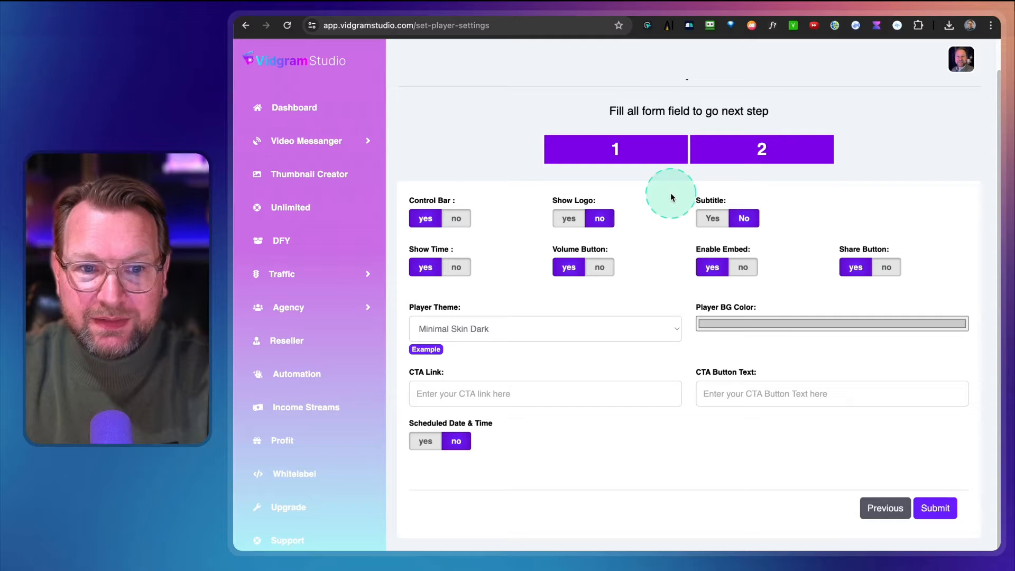
pyautogui.moveTo(615, 332)
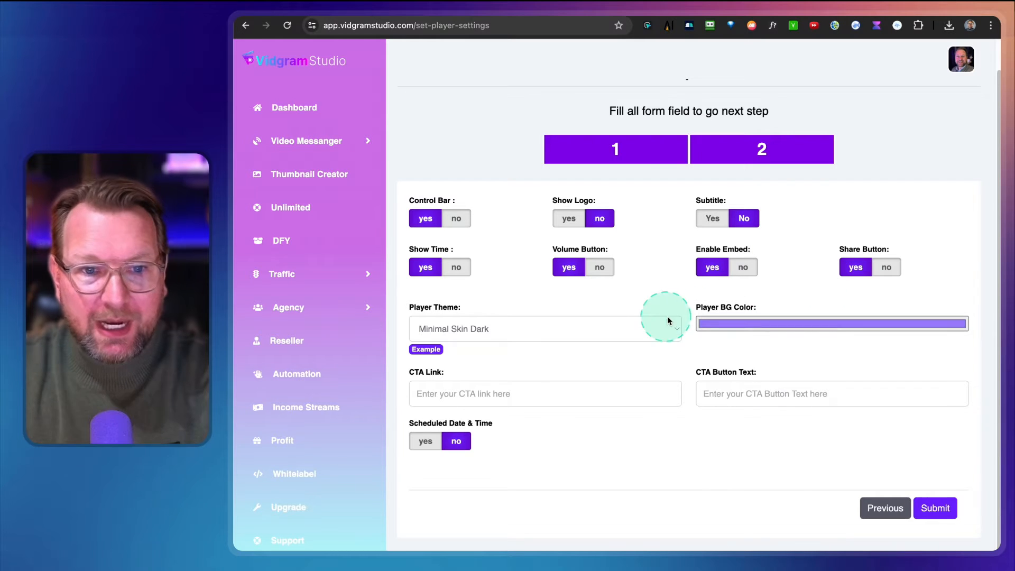
pyautogui.click(543, 328)
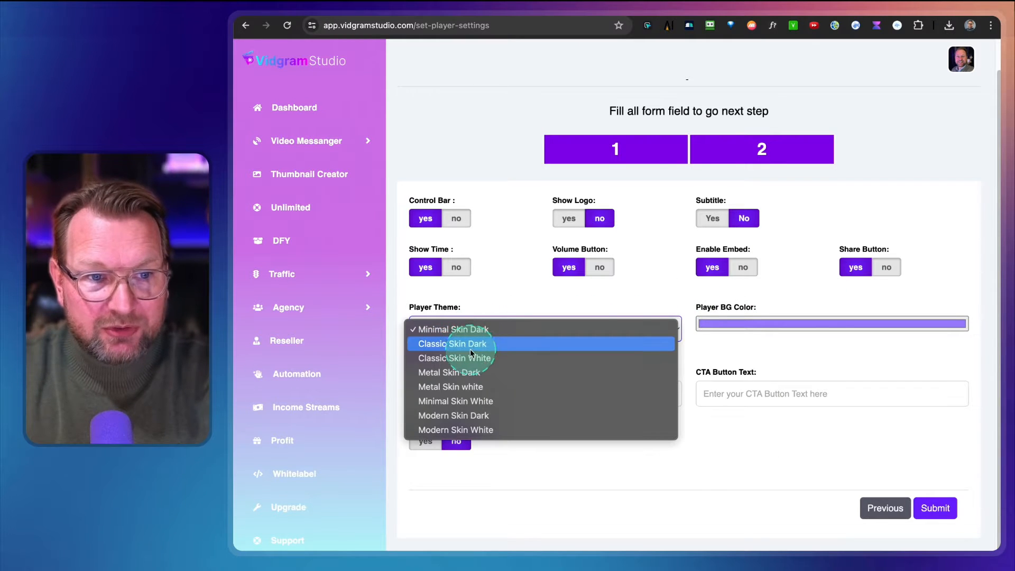
pyautogui.moveTo(450, 372)
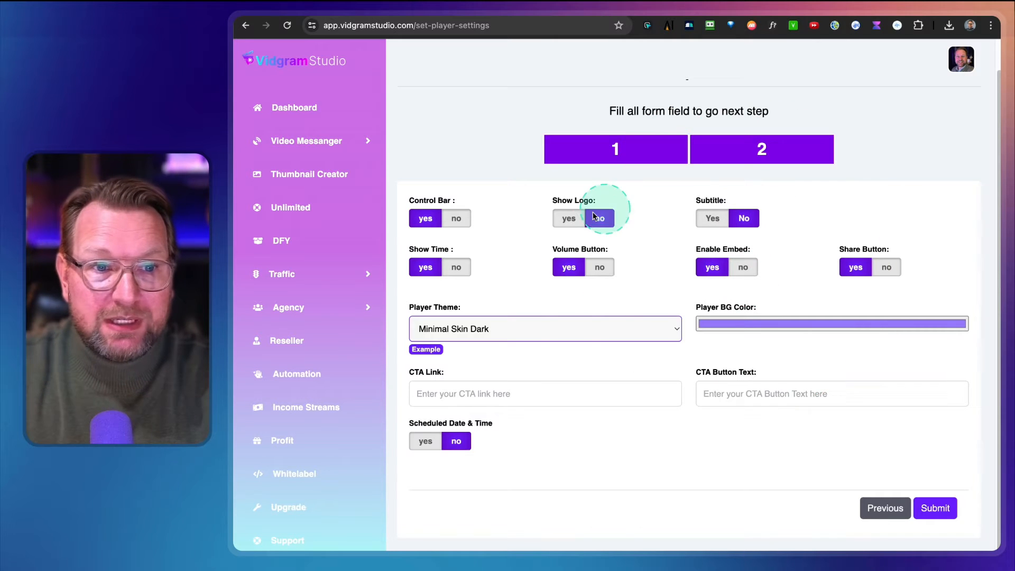
pyautogui.click(568, 218)
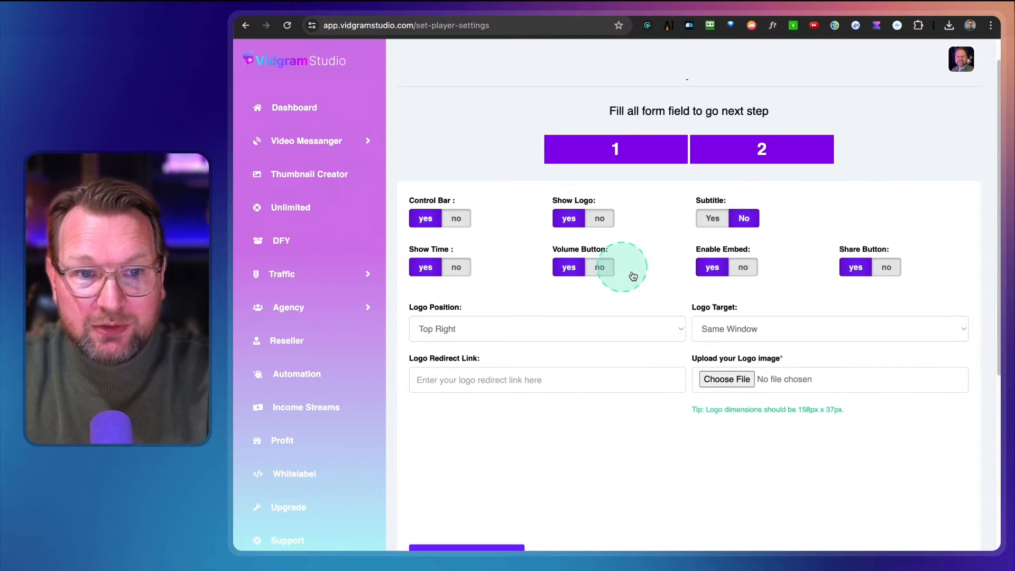
# Attach the white low-res signature image as the player logo via Choose File.
pyautogui.click(725, 378)
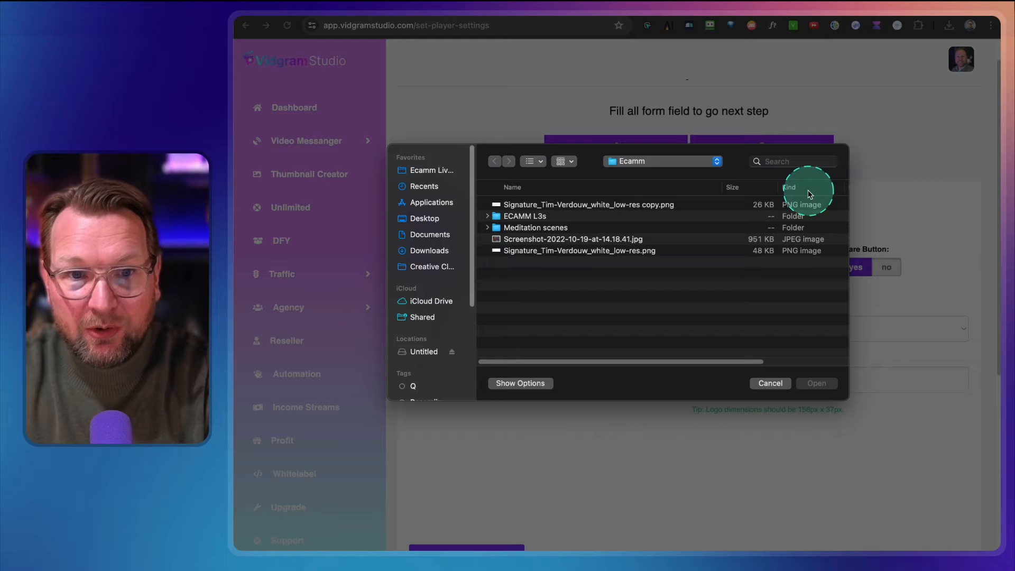
pyautogui.write('signature')
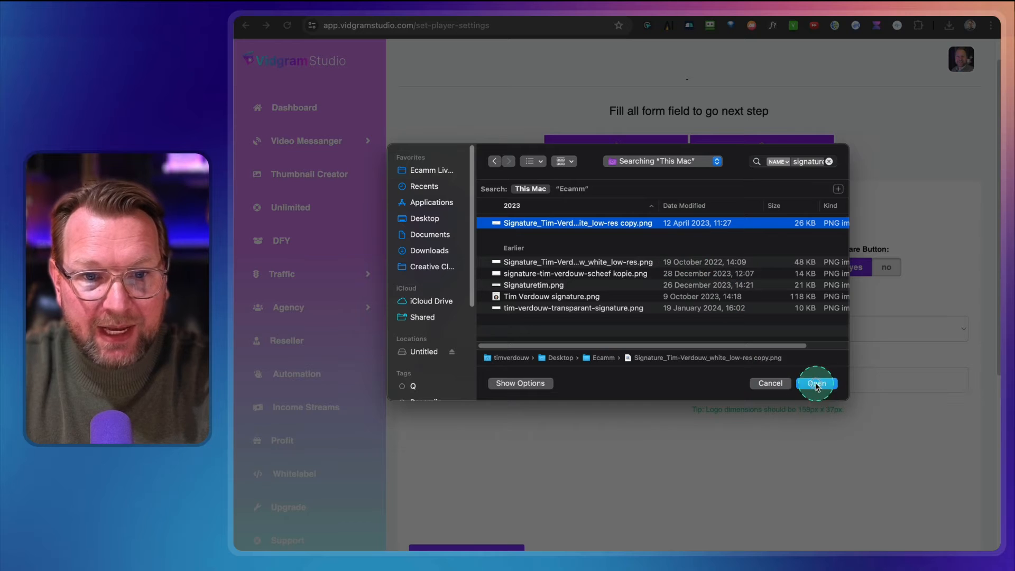
pyautogui.click(816, 382)
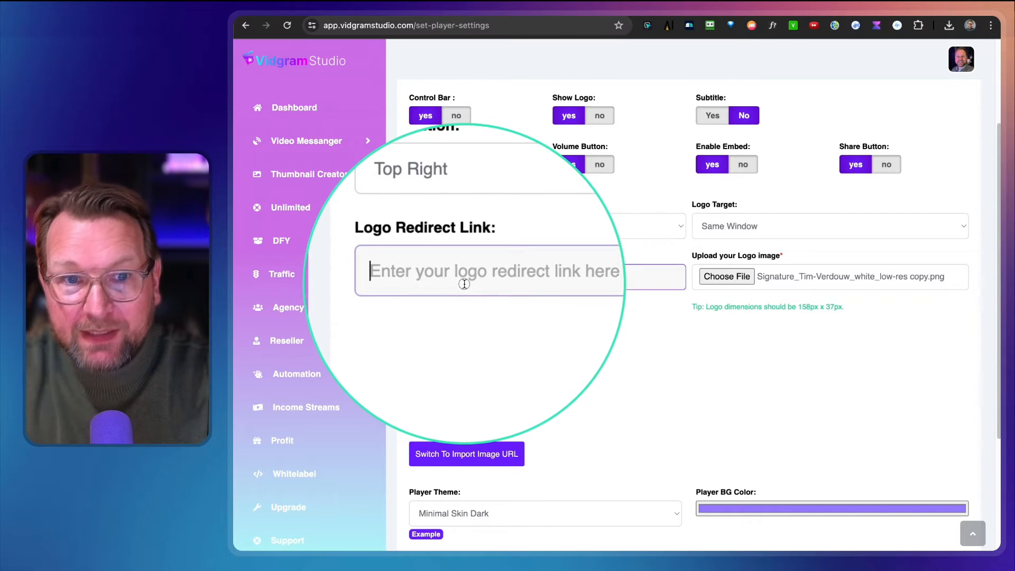
pyautogui.scroll(-3)
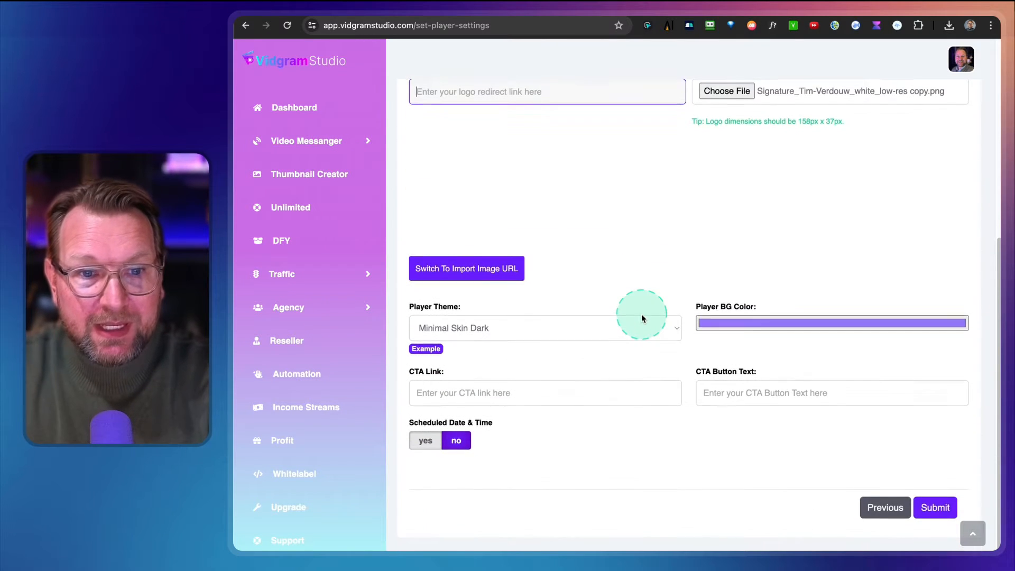
pyautogui.click(546, 393)
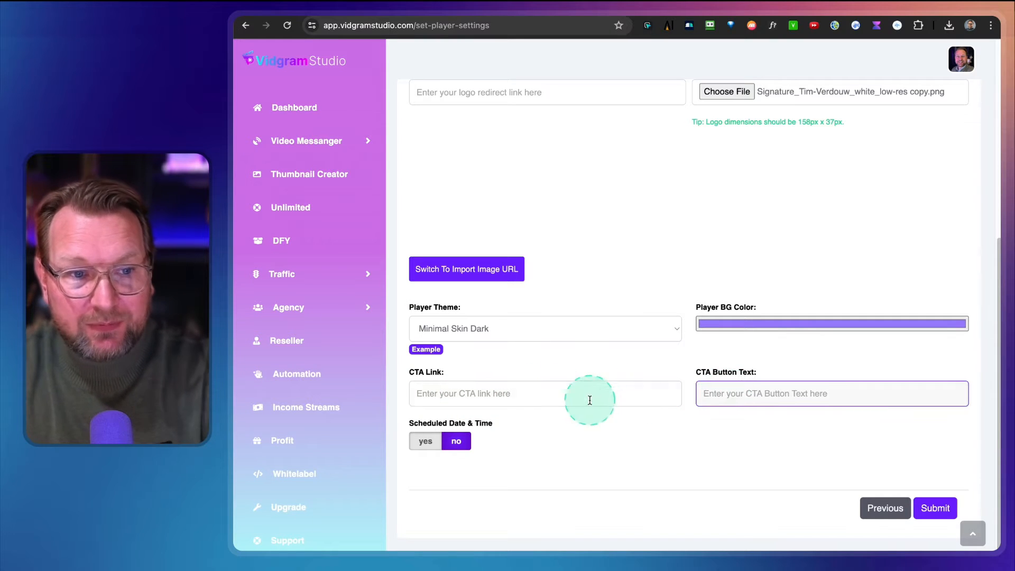
pyautogui.write('https://')
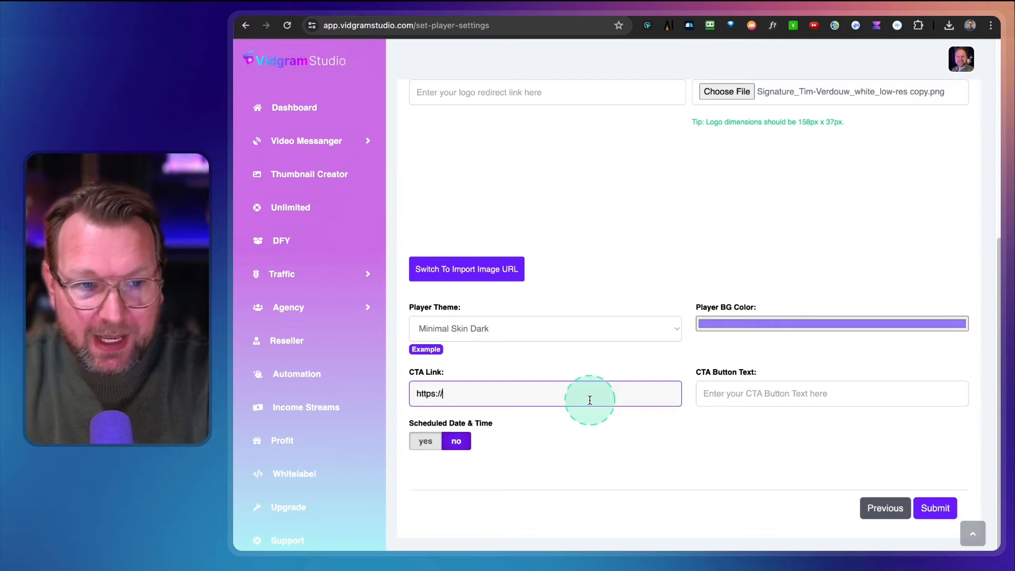
pyautogui.write('timverdouw.com')
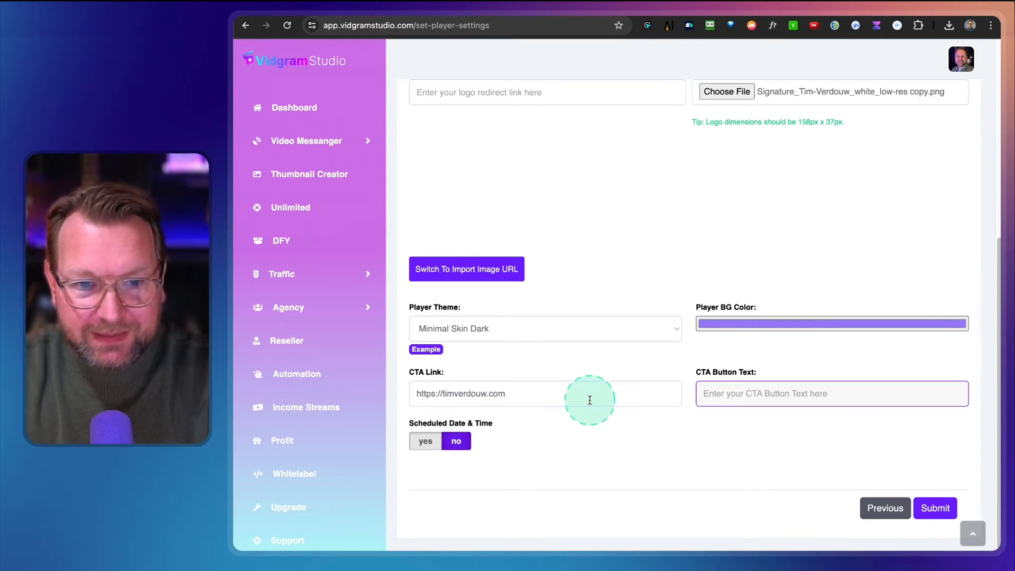
pyautogui.write('Check out my website')
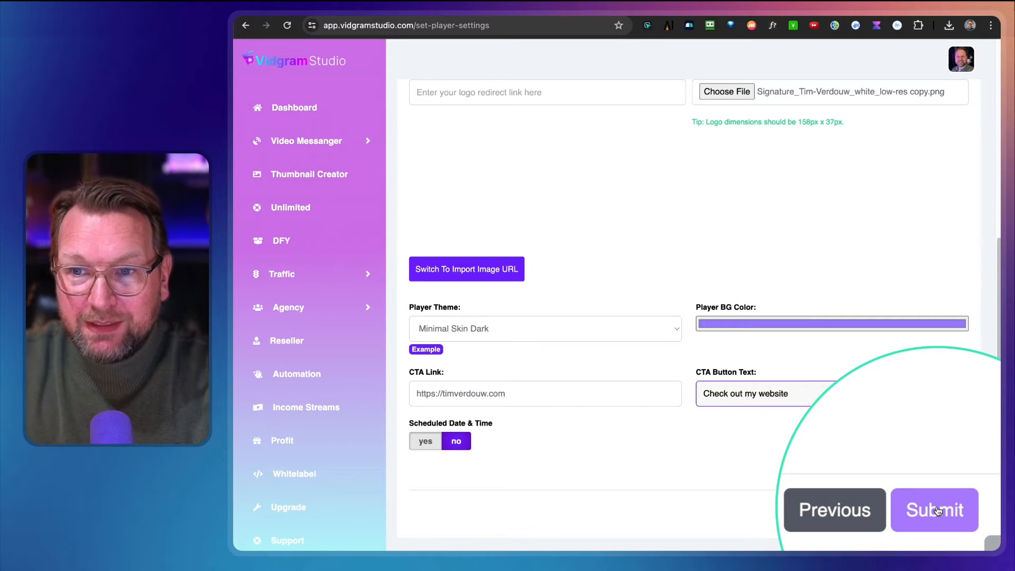
# Submit and confirm the settings, then reach the finished For John page's shareable URL section.
pyautogui.click(933, 509)
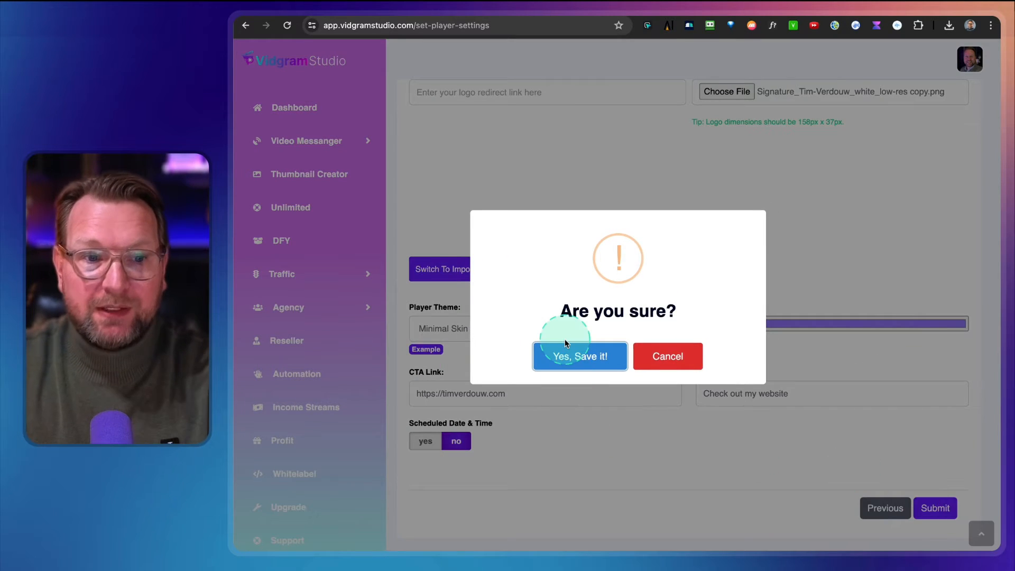
pyautogui.click(578, 356)
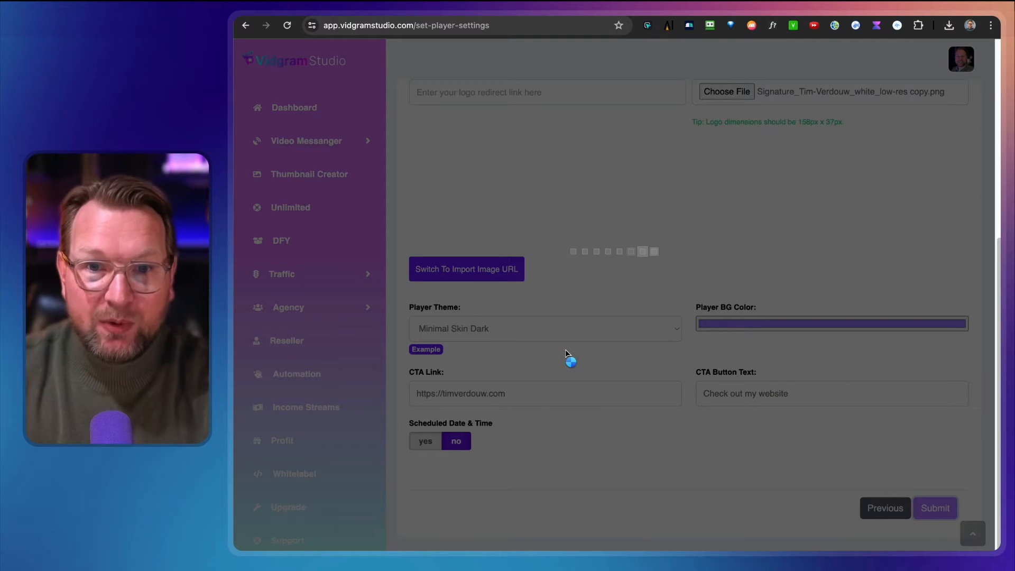
pyautogui.click(933, 507)
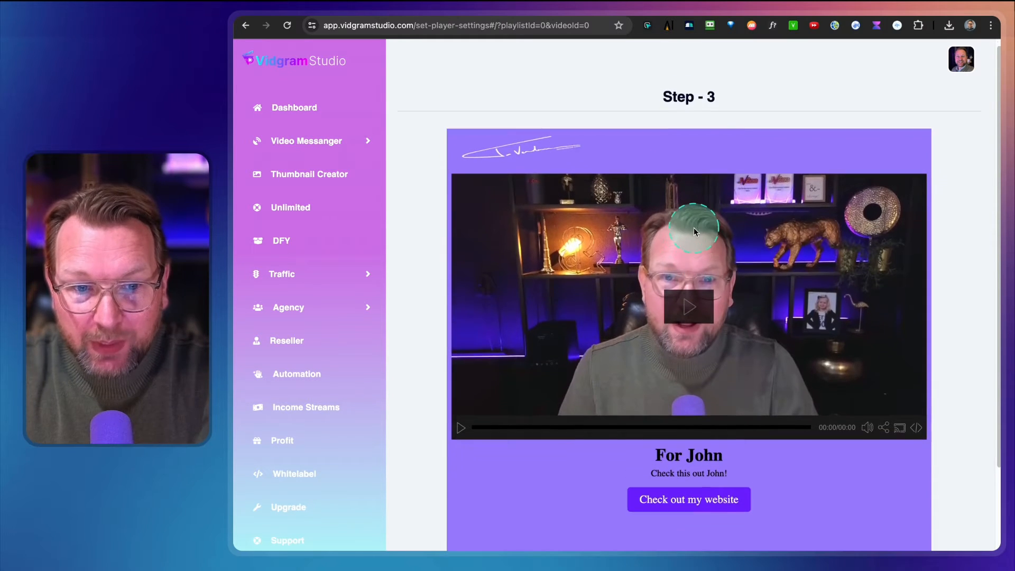
pyautogui.scroll(-3)
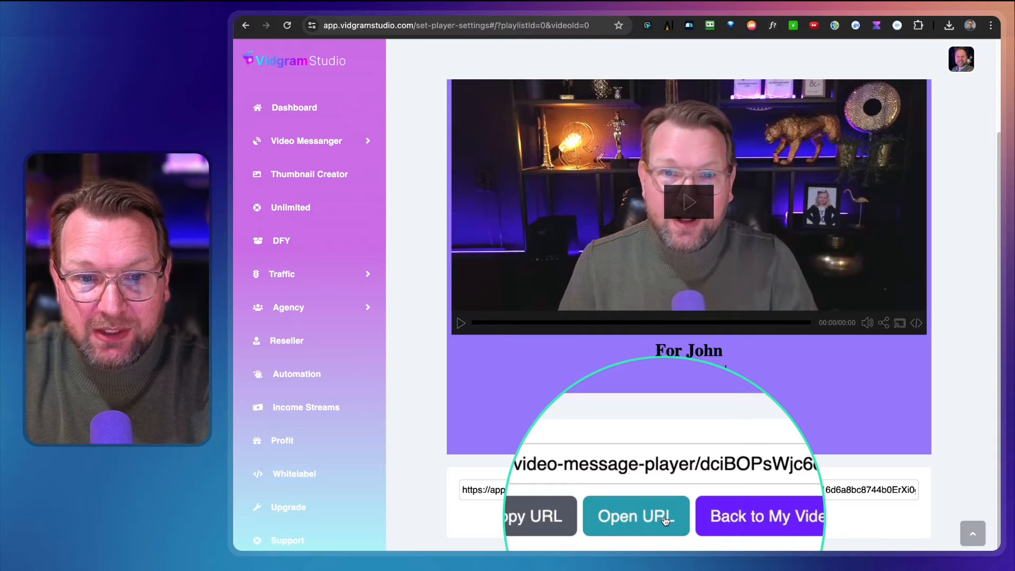
pyautogui.click(649, 516)
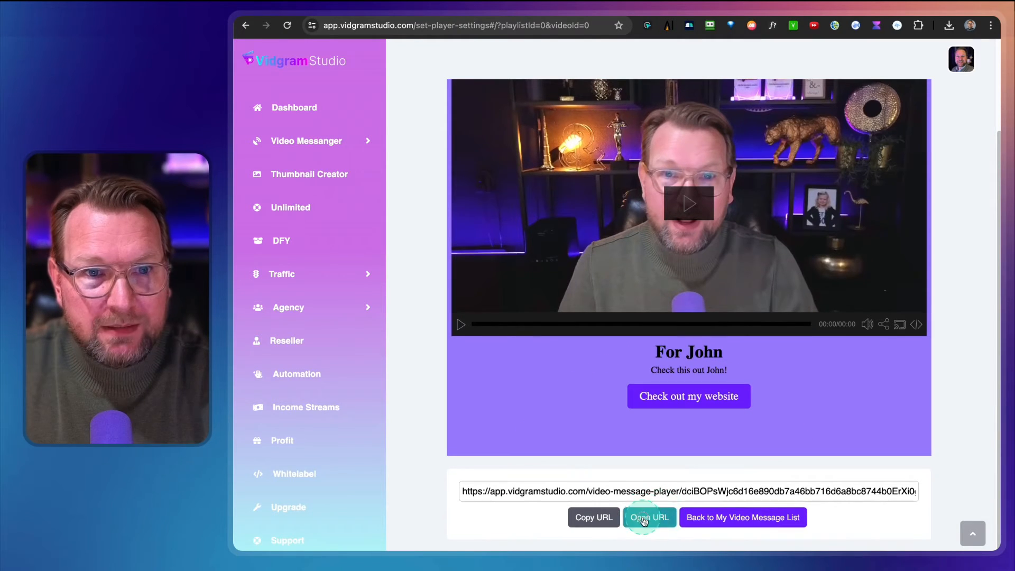
pyautogui.click(648, 517)
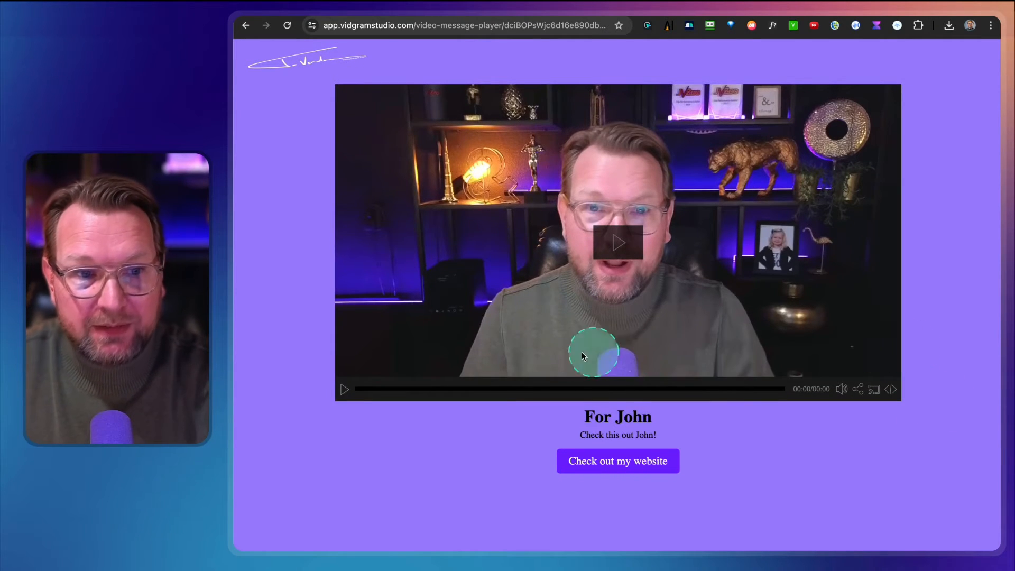
pyautogui.click(616, 243)
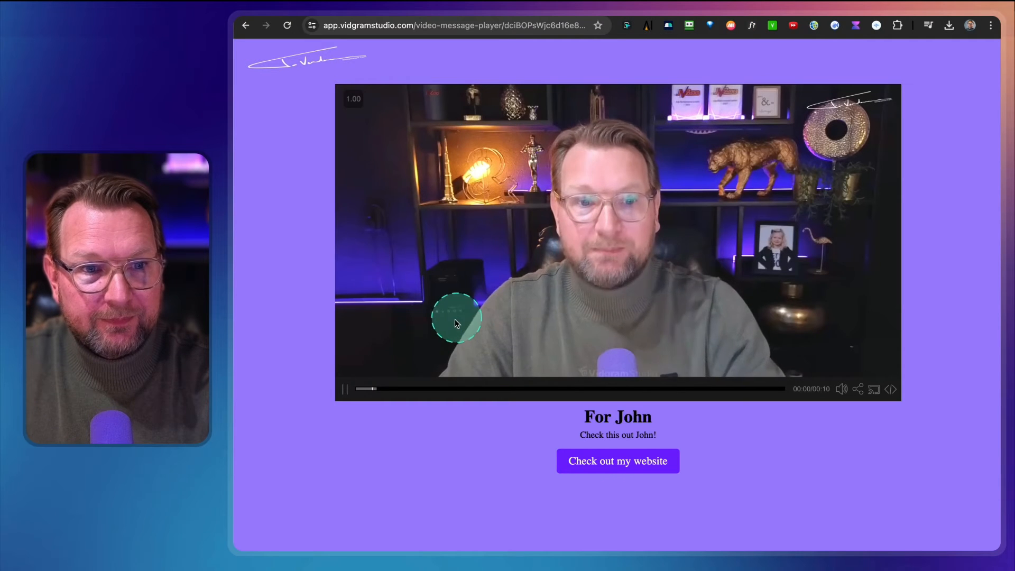
pyautogui.click(344, 389)
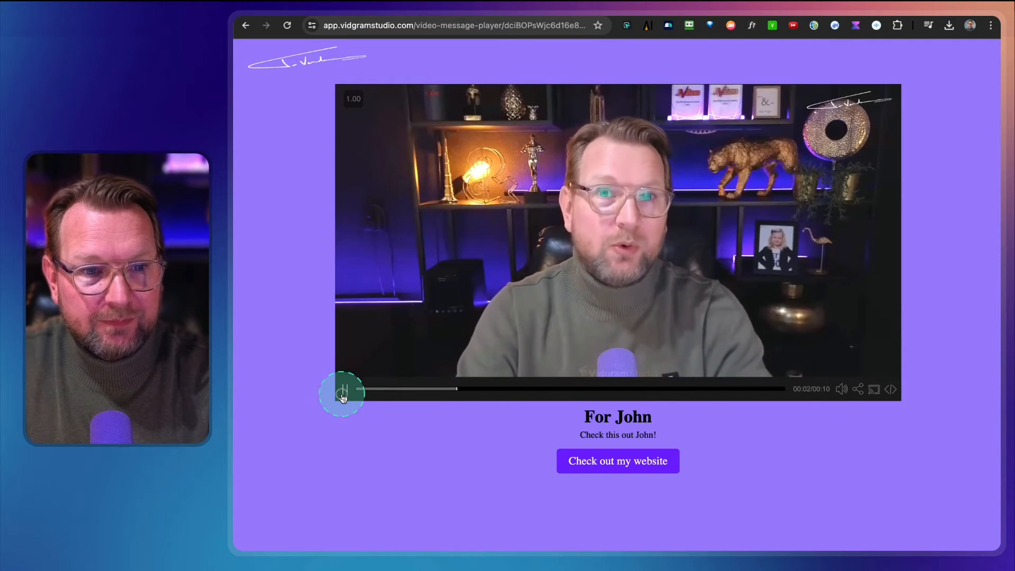
pyautogui.click(616, 461)
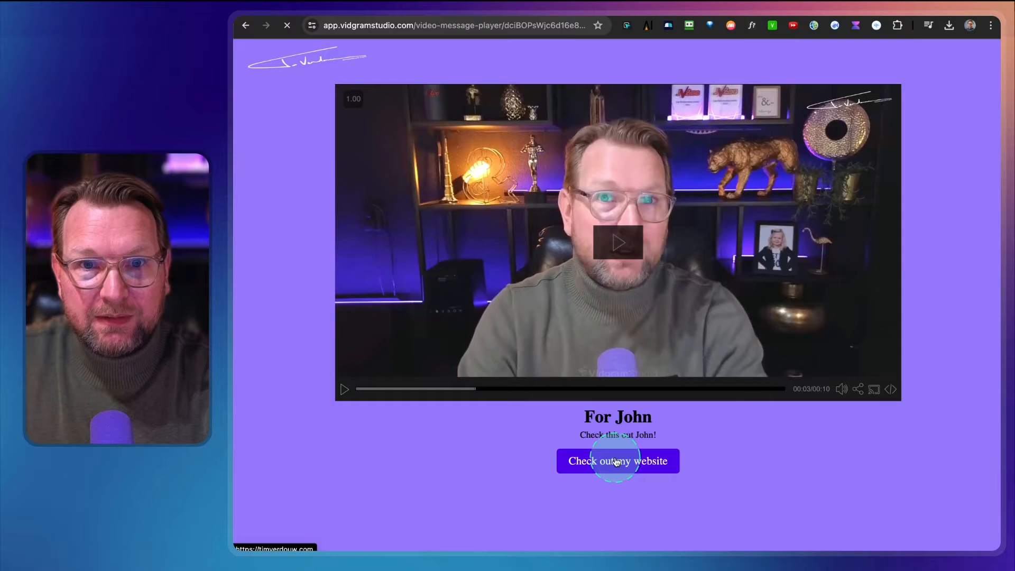
pyautogui.click(616, 461)
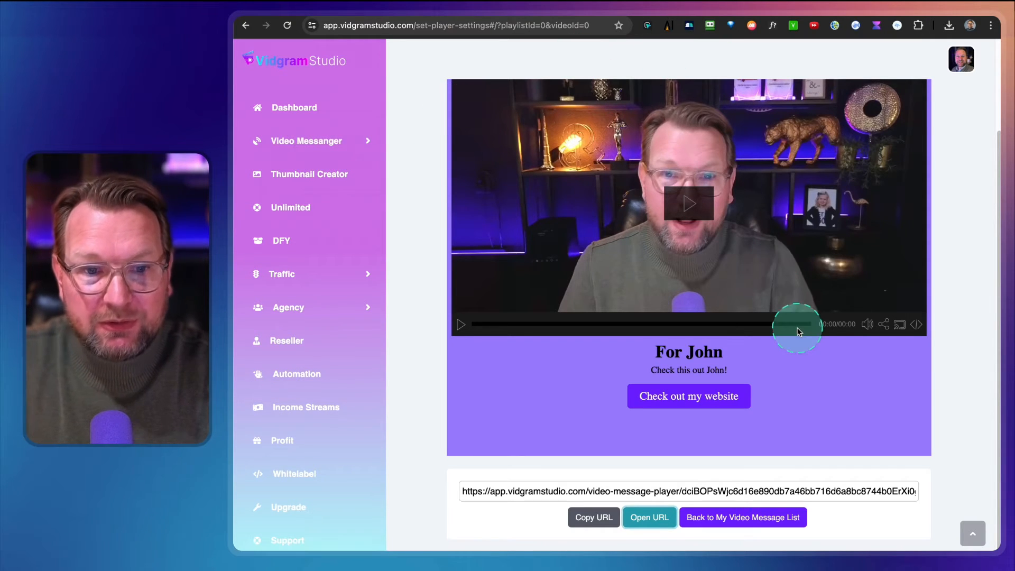
# Go to Manage Messages and browse the My Video Messages list.
pyautogui.click(648, 516)
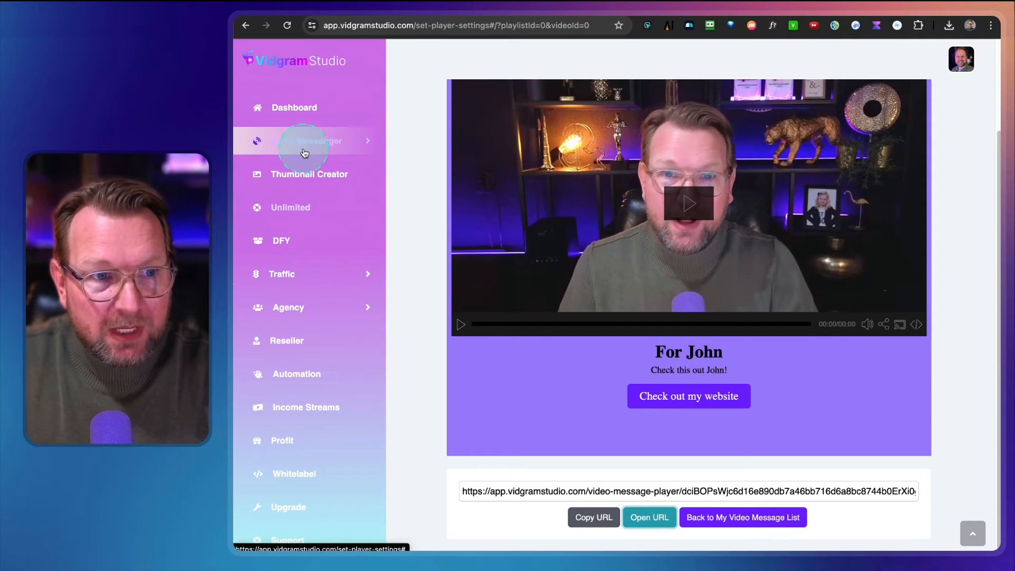
pyautogui.click(304, 140)
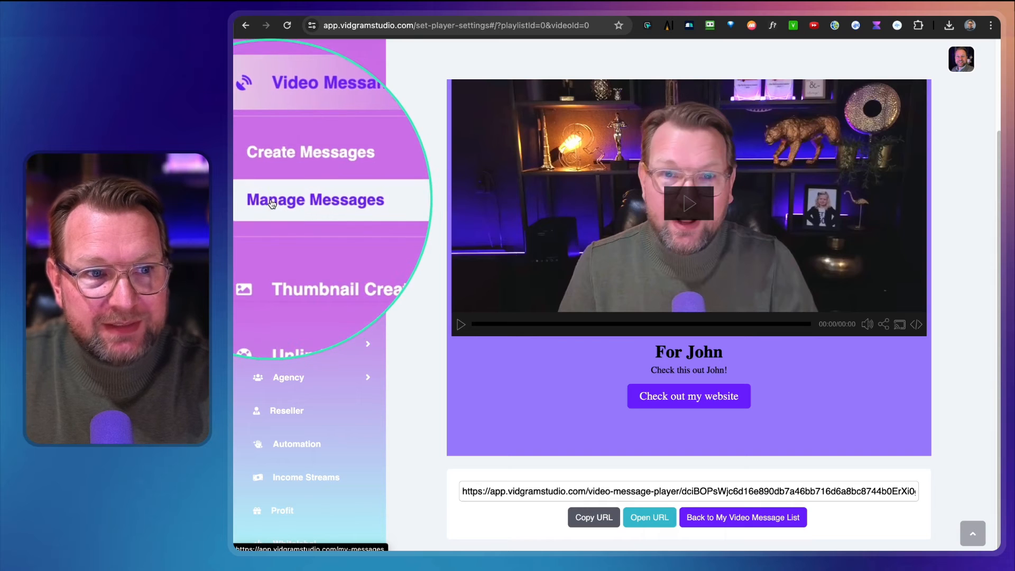
pyautogui.click(742, 517)
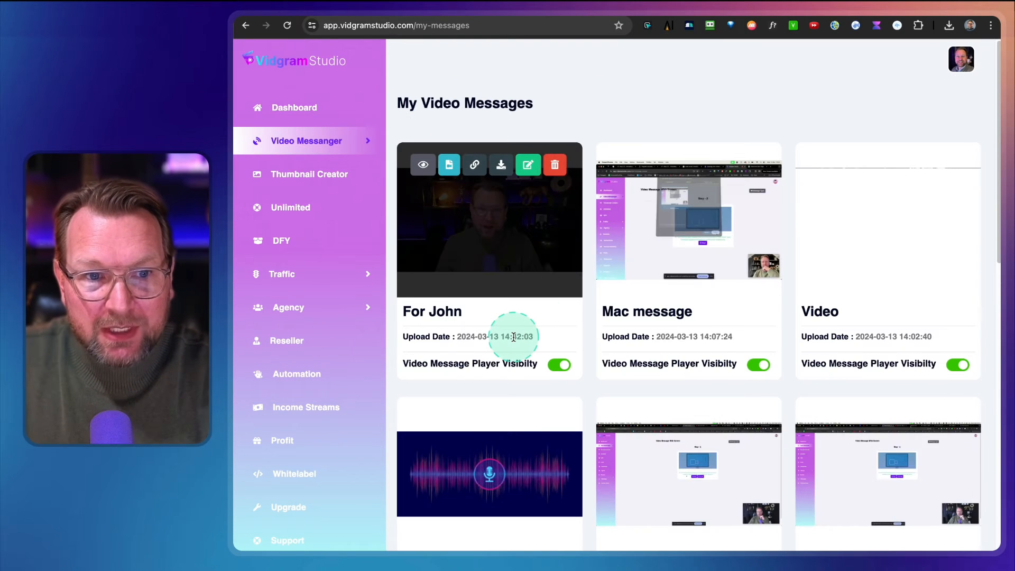
pyautogui.scroll(-3)
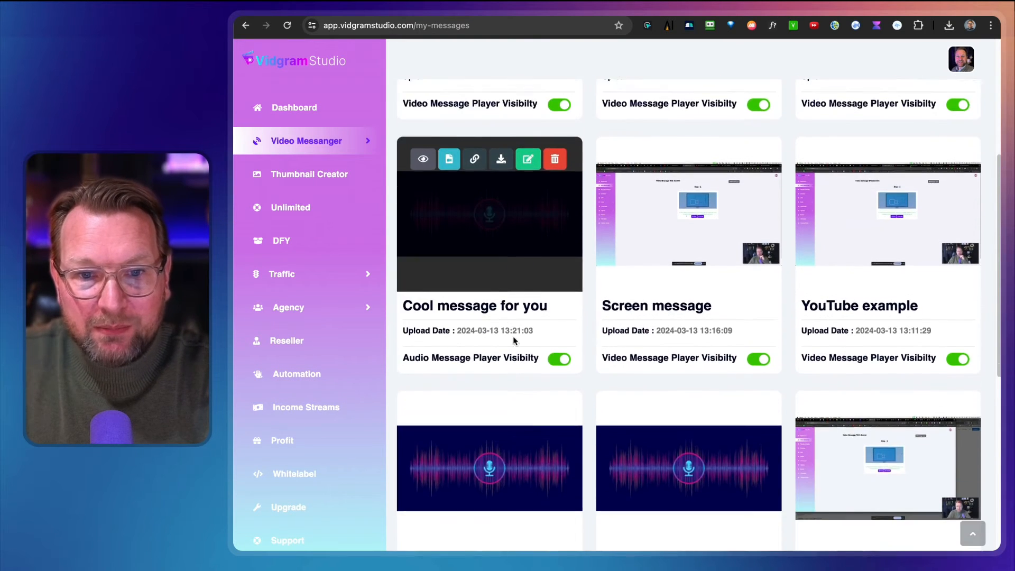
pyautogui.scroll(-3)
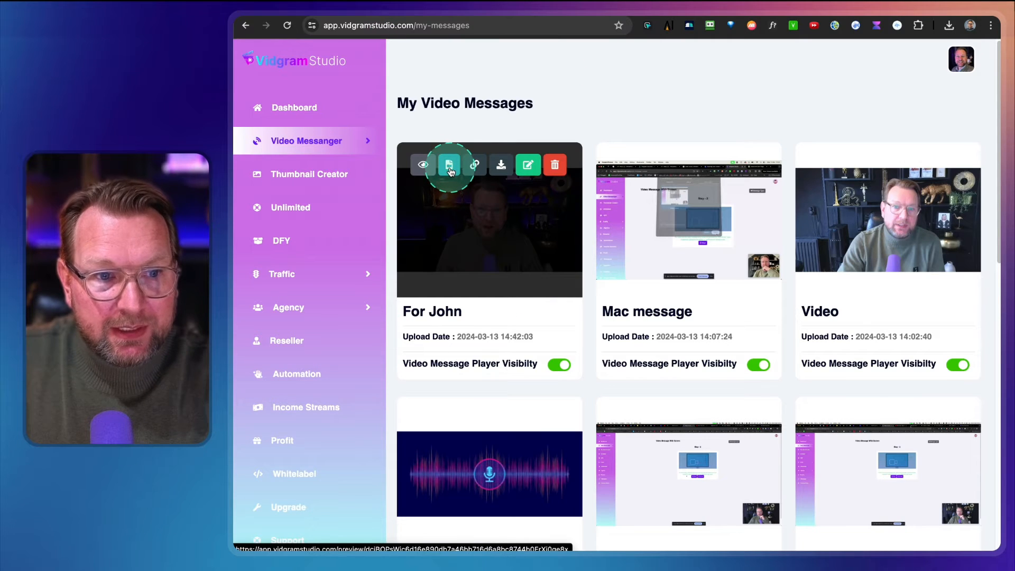
# Preview the For John message, then return to the library list.
pyautogui.click(451, 165)
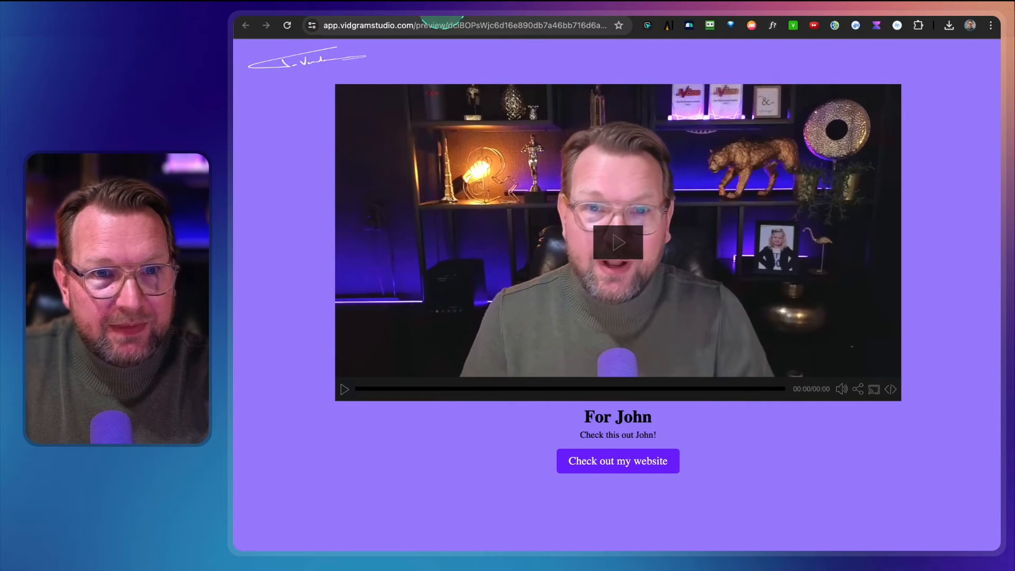
pyautogui.click(245, 25)
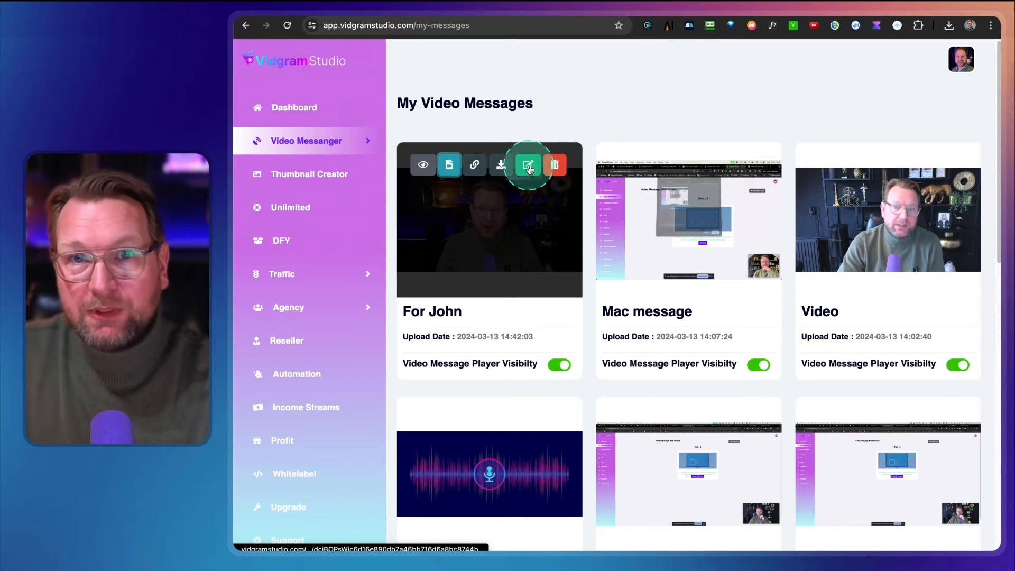
pyautogui.click(527, 165)
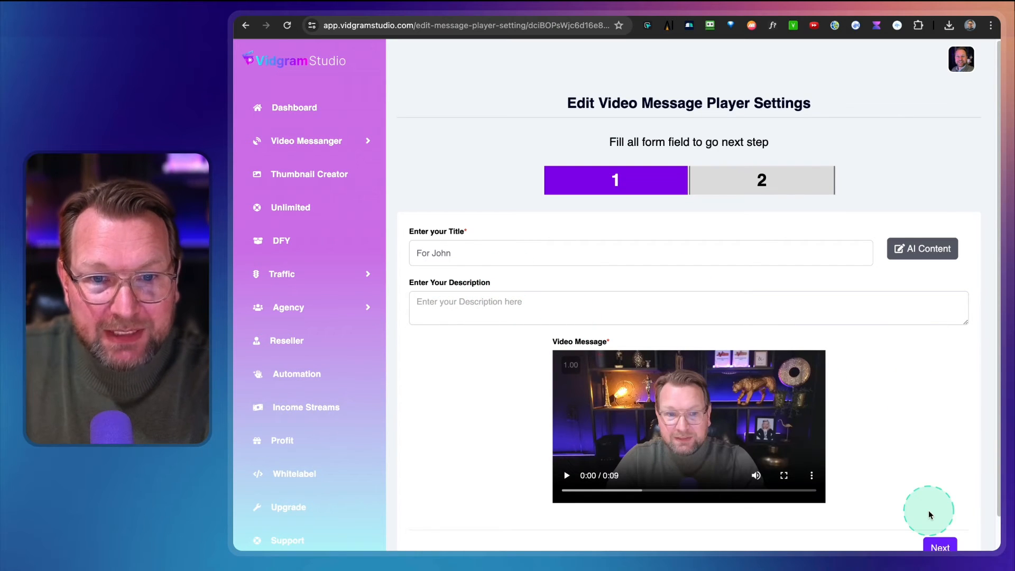
pyautogui.click(938, 547)
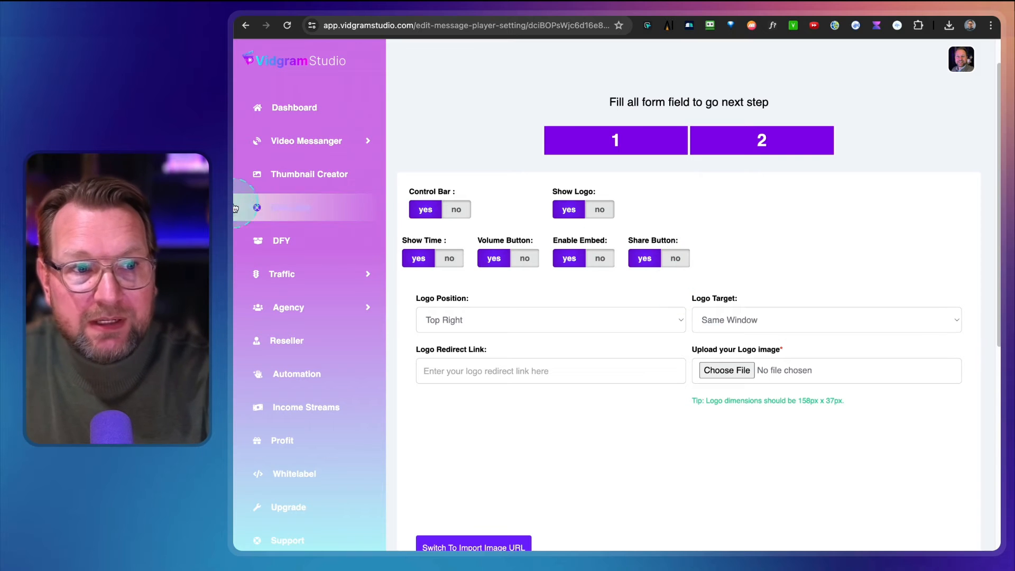
pyautogui.click(305, 140)
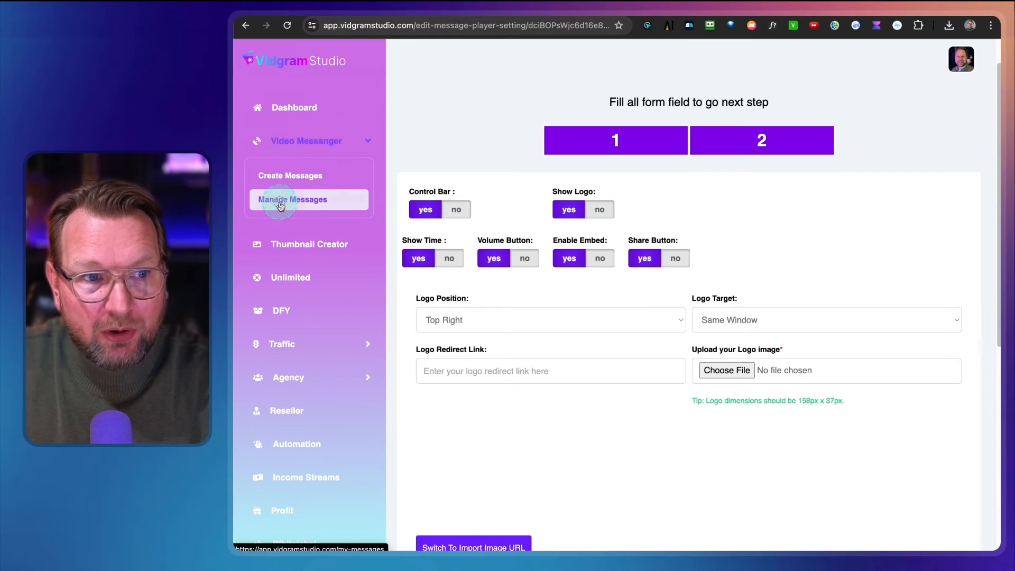
pyautogui.click(293, 200)
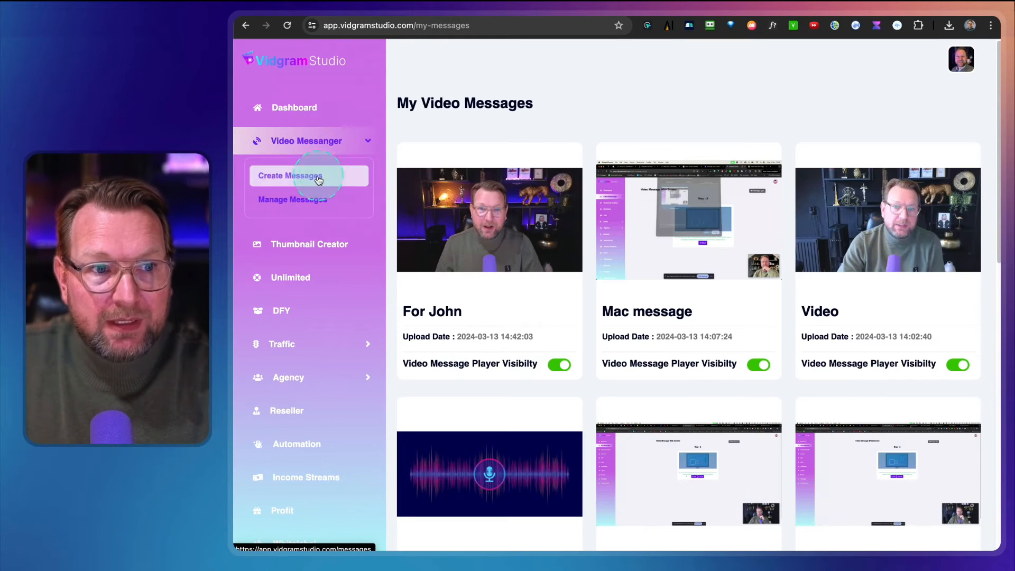
# Create a Standard Audio Message, record about three seconds, play it back and Save & Continue.
pyautogui.click(290, 175)
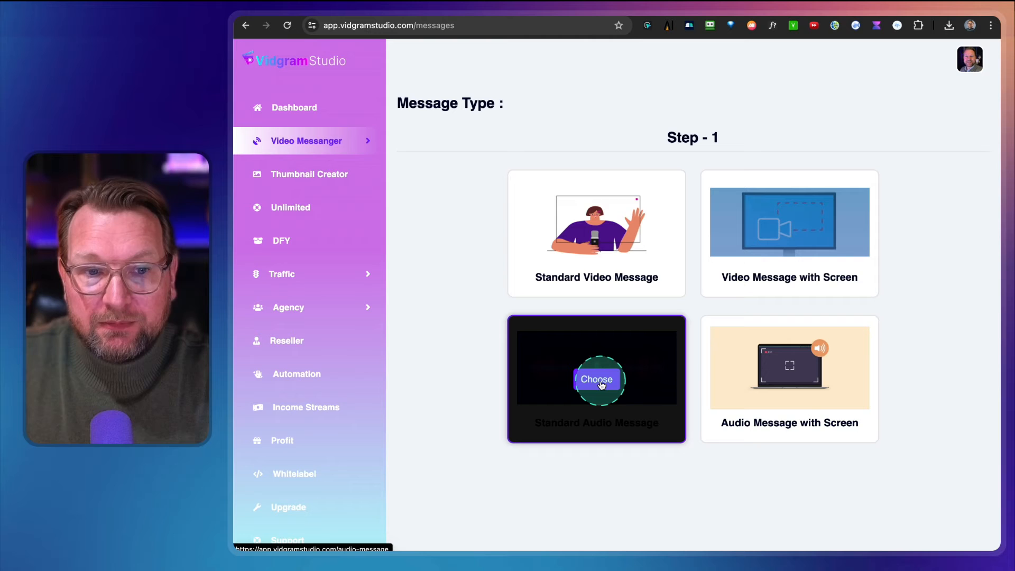
pyautogui.click(596, 380)
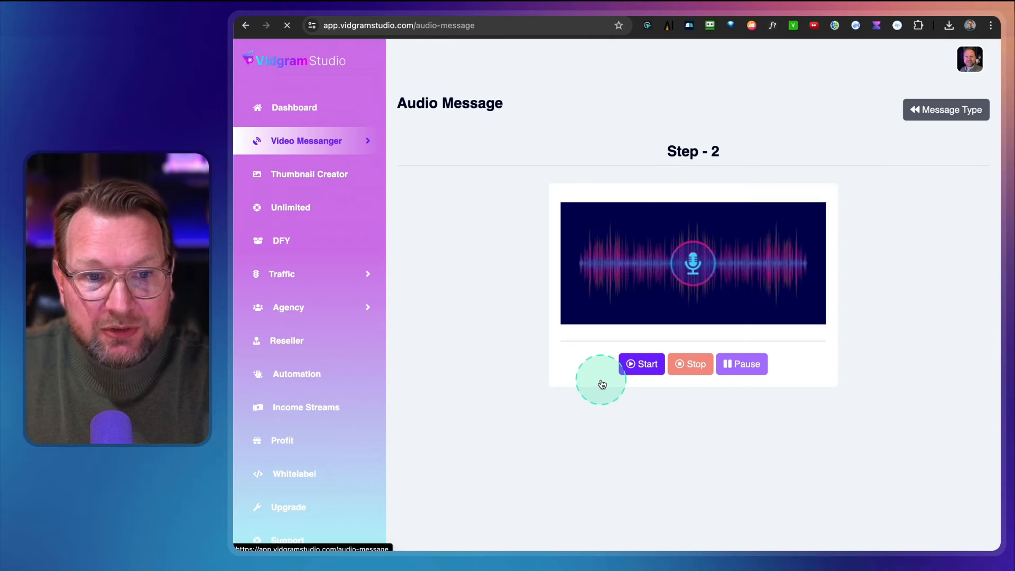
pyautogui.click(641, 363)
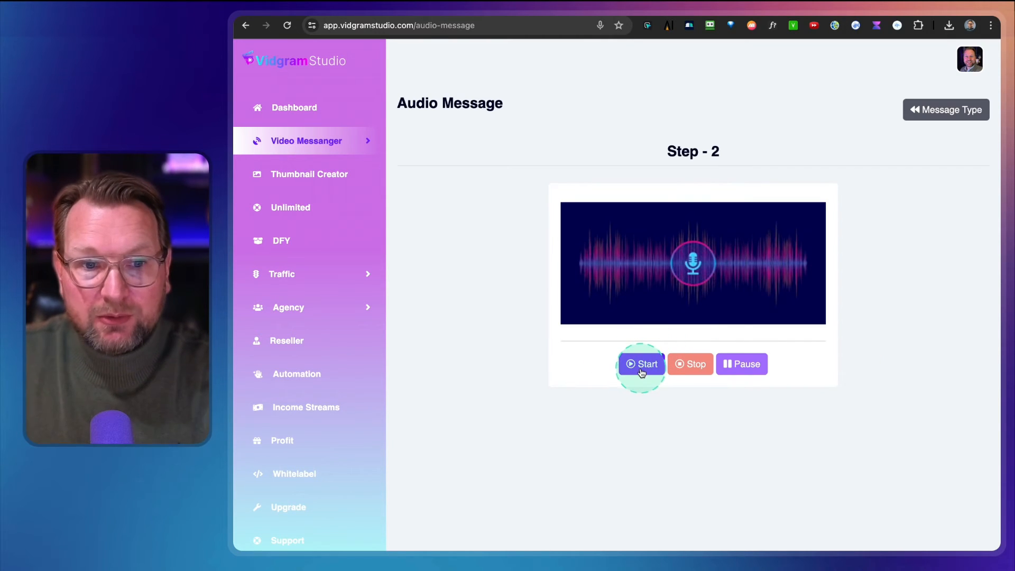
pyautogui.moveTo(885, 213)
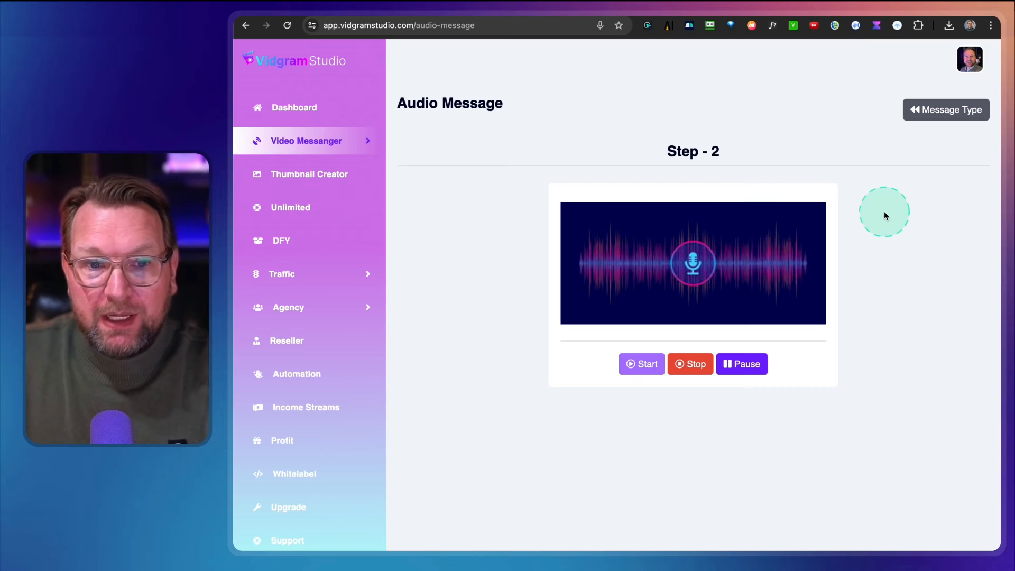
pyautogui.moveTo(885, 216)
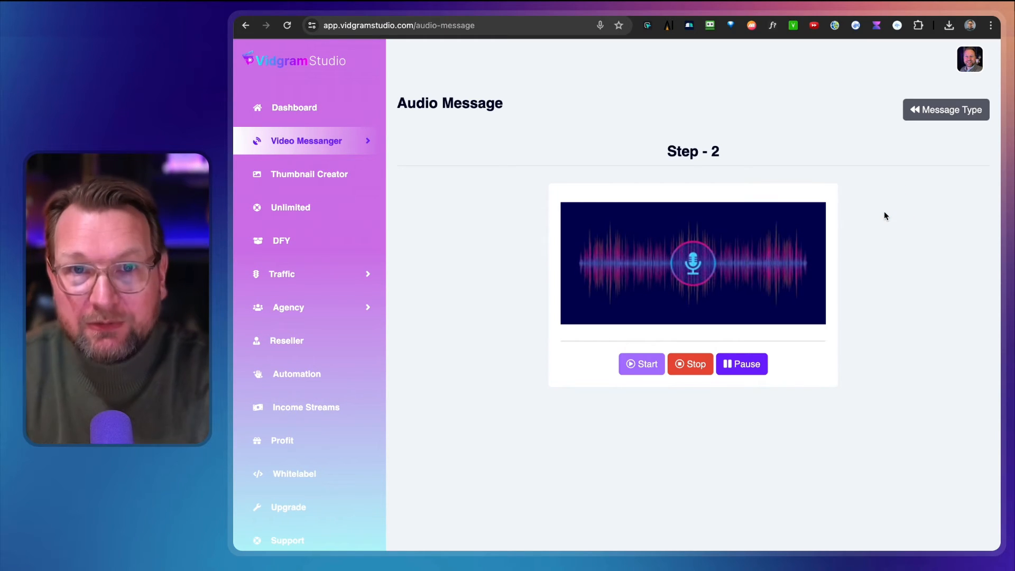
pyautogui.click(690, 364)
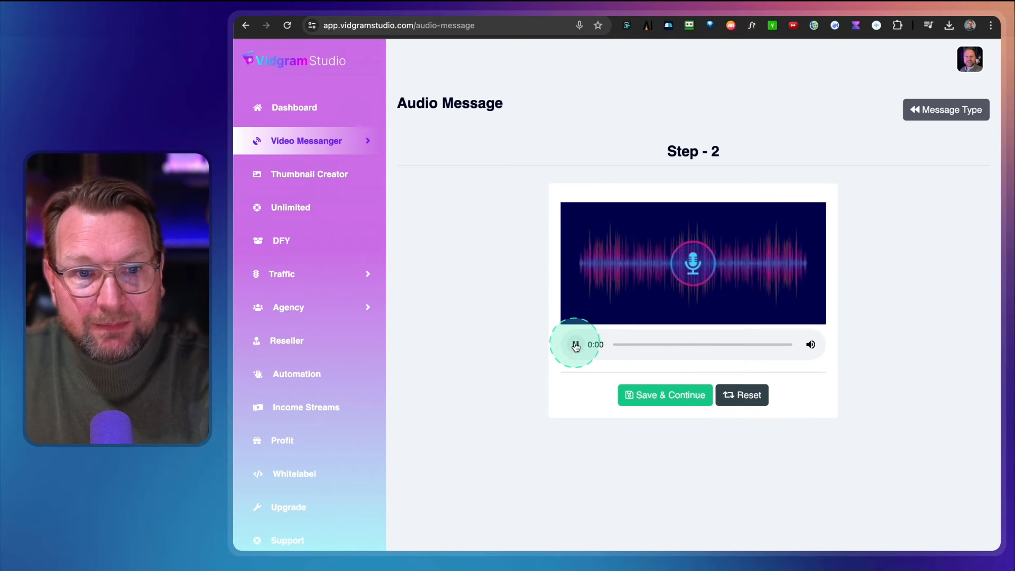
pyautogui.click(575, 344)
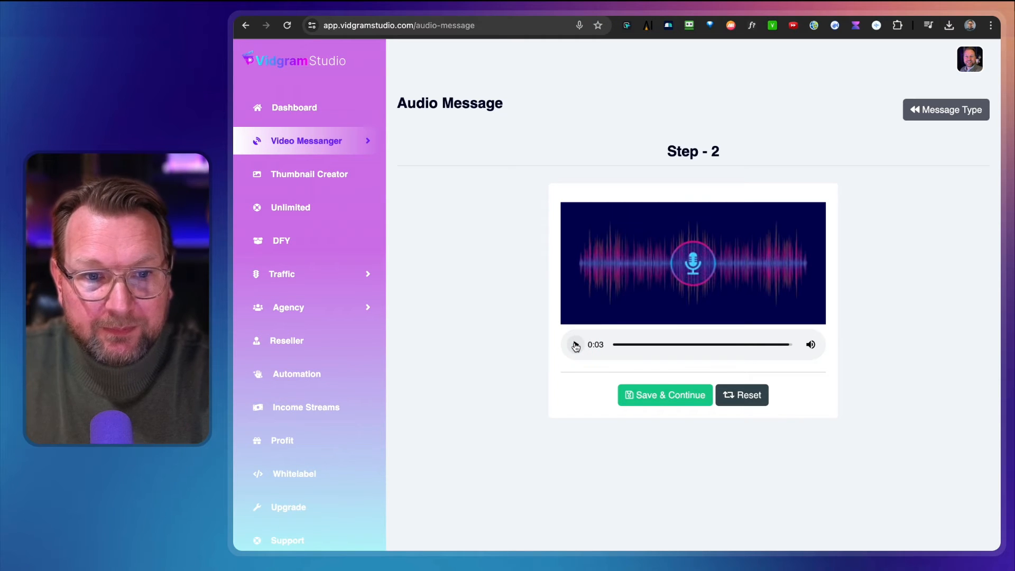
pyautogui.click(664, 395)
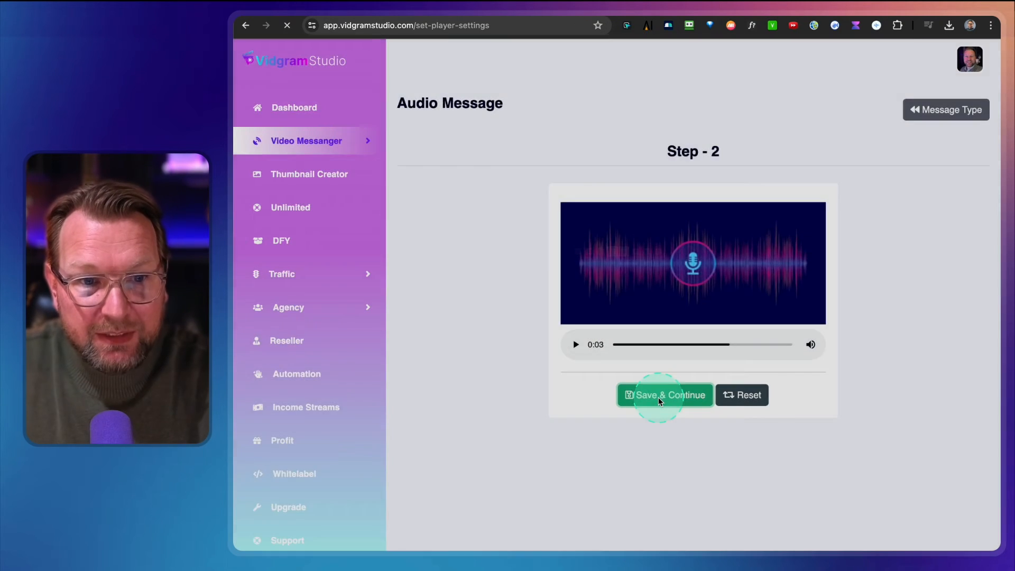
# Title the audio message 'Demo' and move on to its player settings.
pyautogui.click(664, 395)
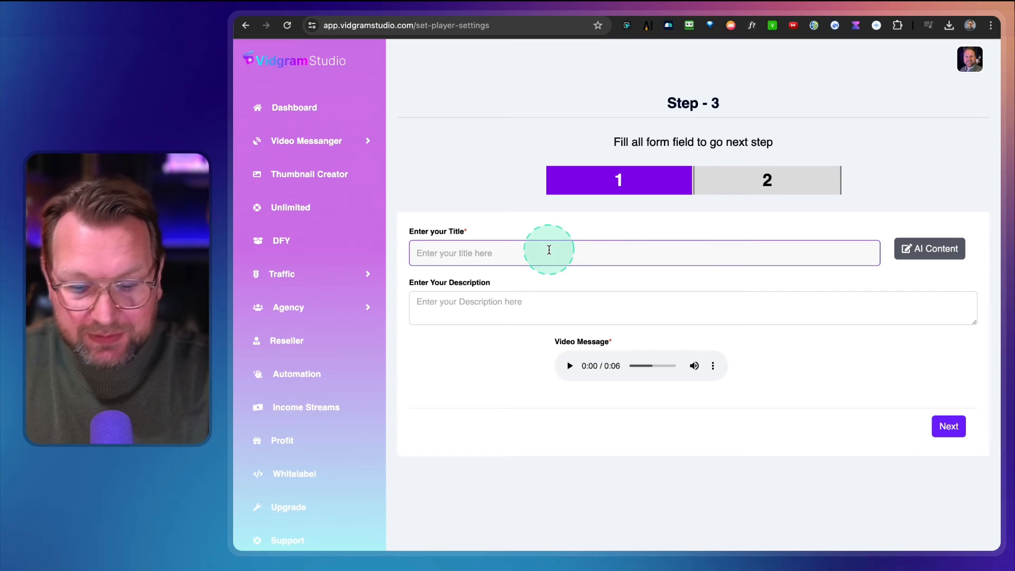
pyautogui.write('Demo')
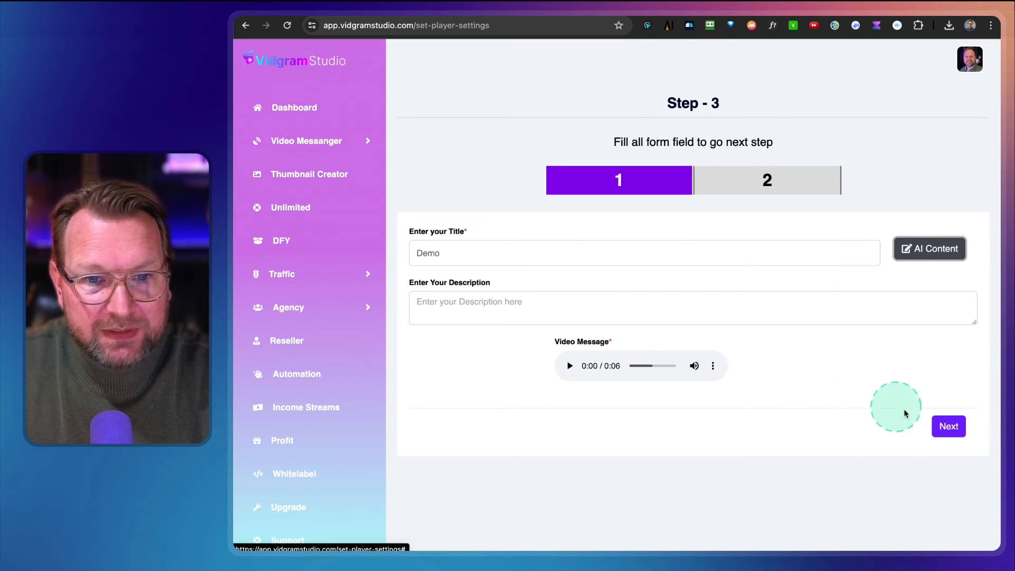
pyautogui.click(947, 426)
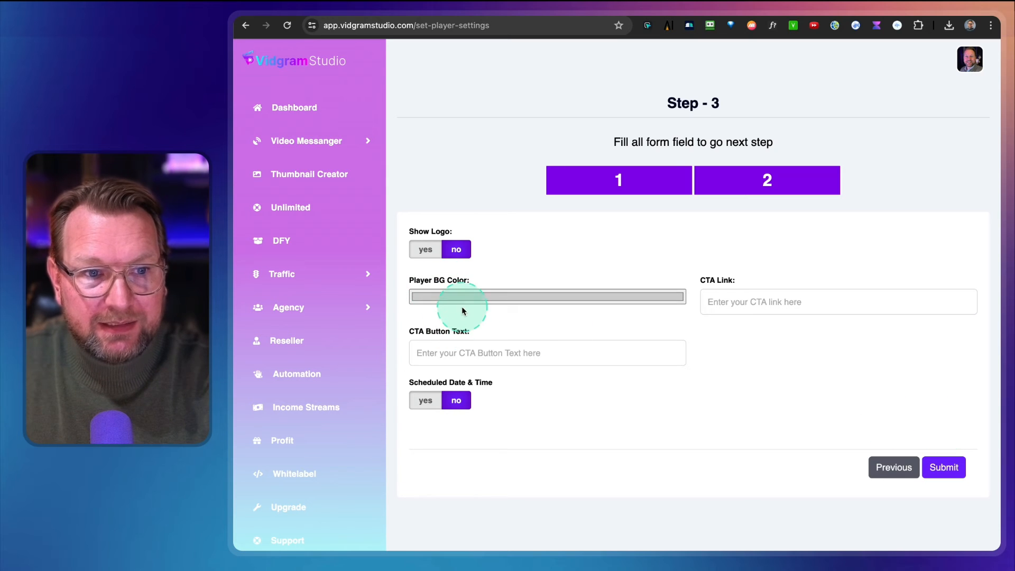
# Set the Player BG Color to a light green and submit the message.
pyautogui.click(547, 296)
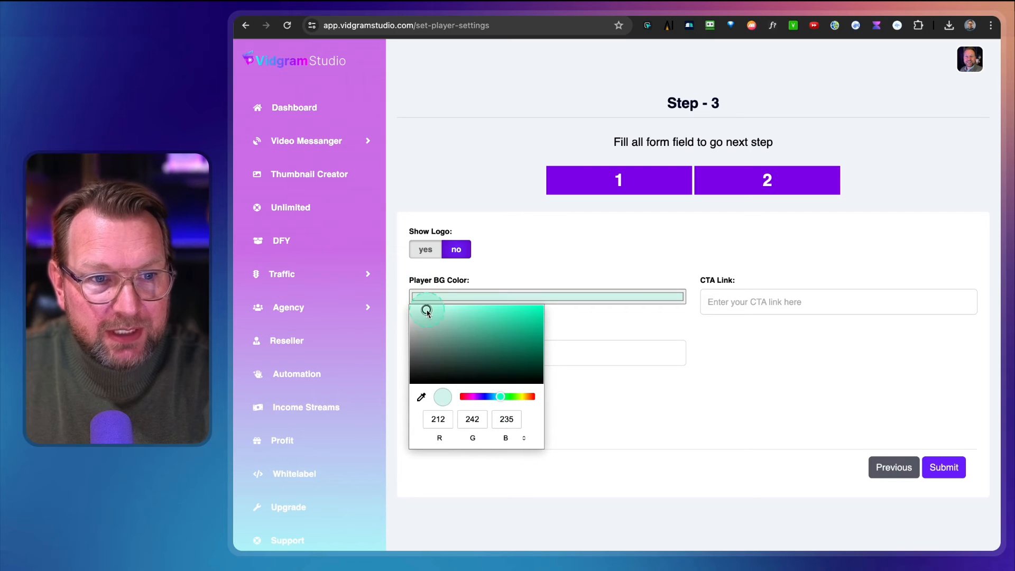
pyautogui.click(600, 238)
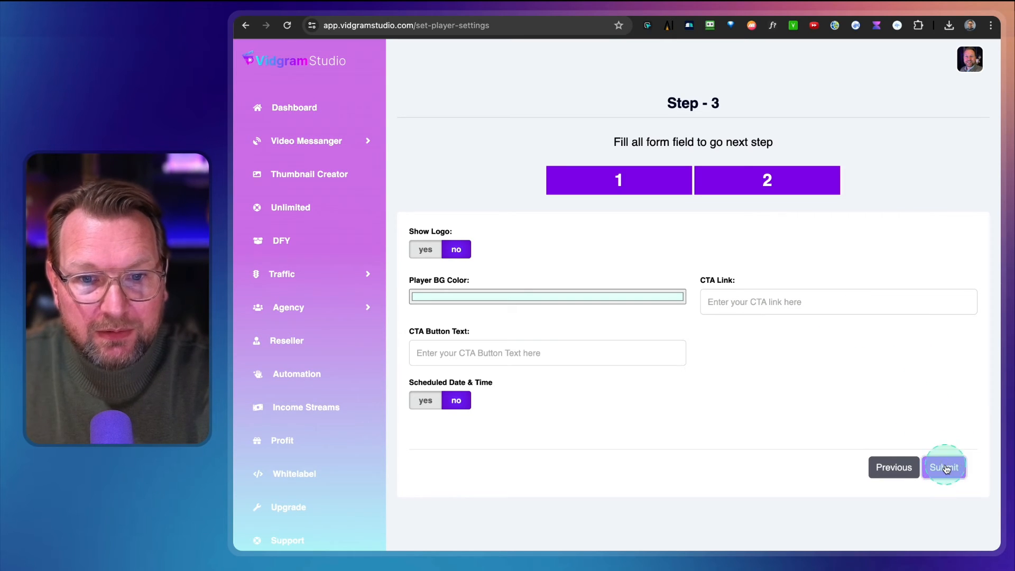
pyautogui.click(943, 466)
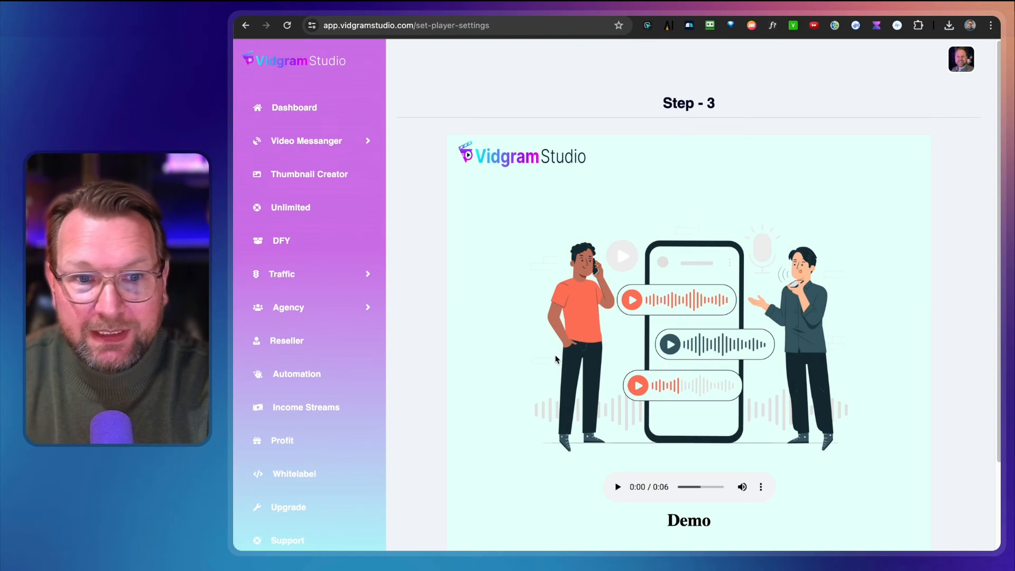
pyautogui.scroll(-3)
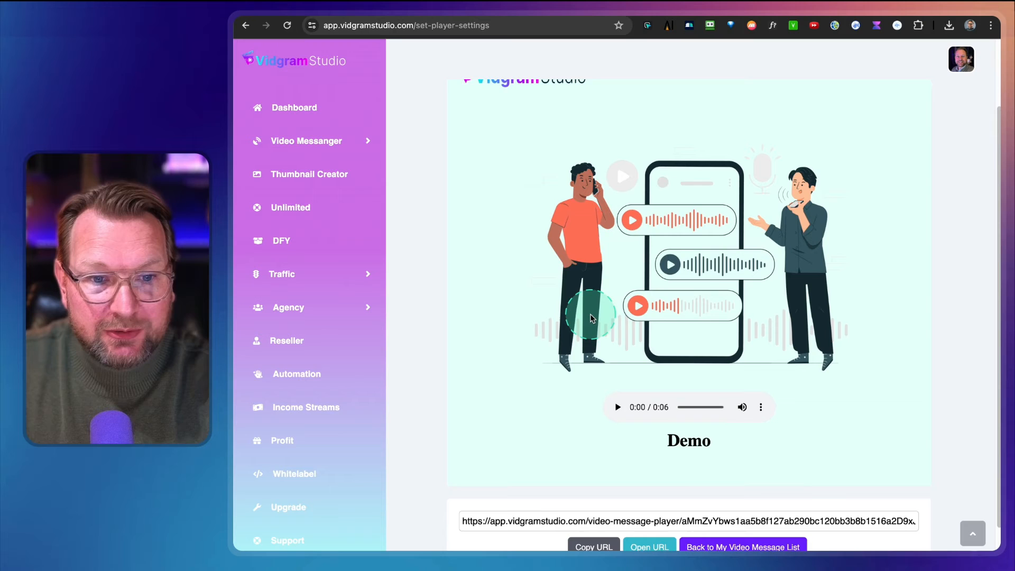
pyautogui.click(649, 547)
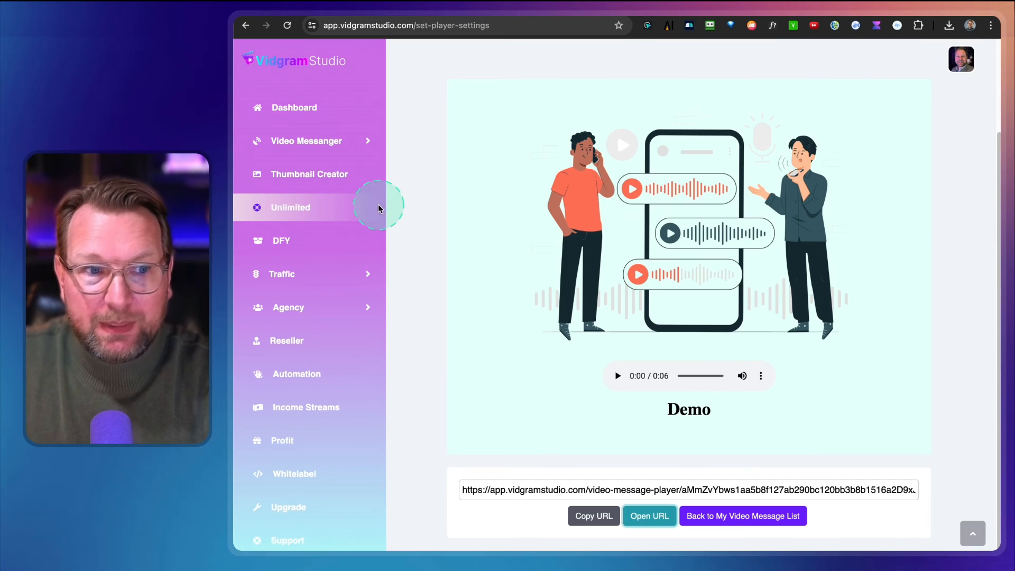
pyautogui.click(305, 141)
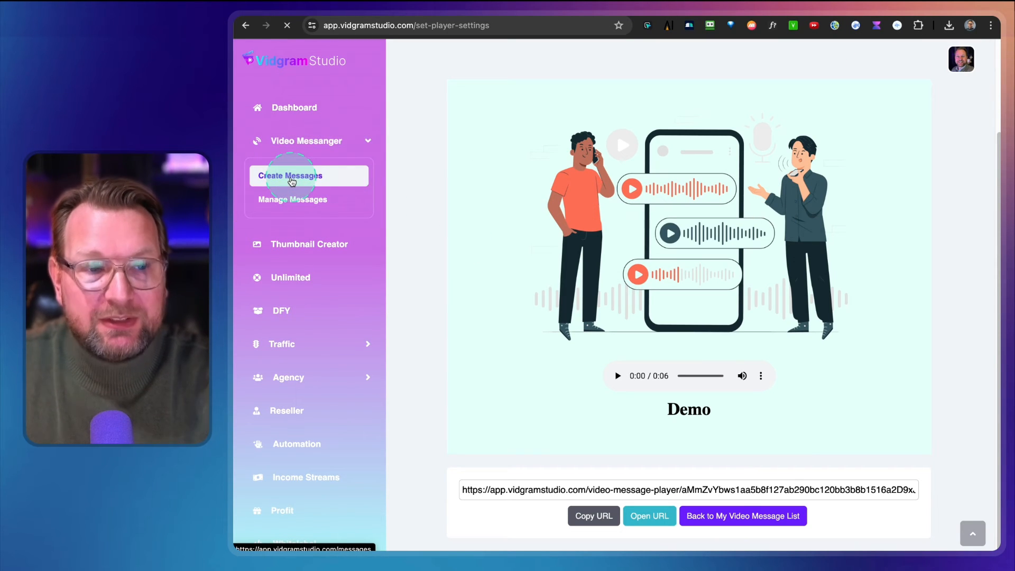
# Begin a new Video Message with Screen and start the recording.
pyautogui.click(290, 175)
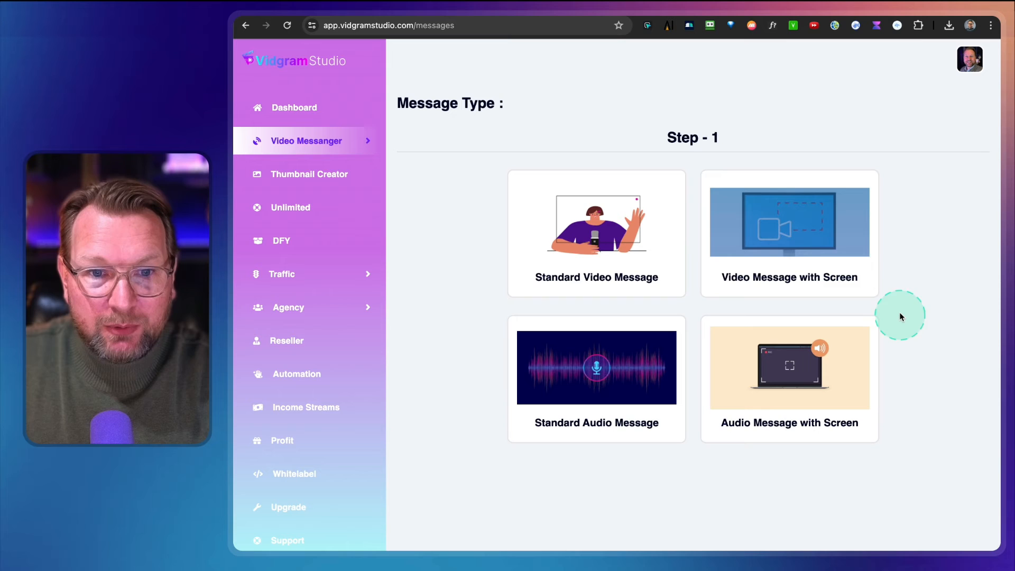
pyautogui.click(789, 234)
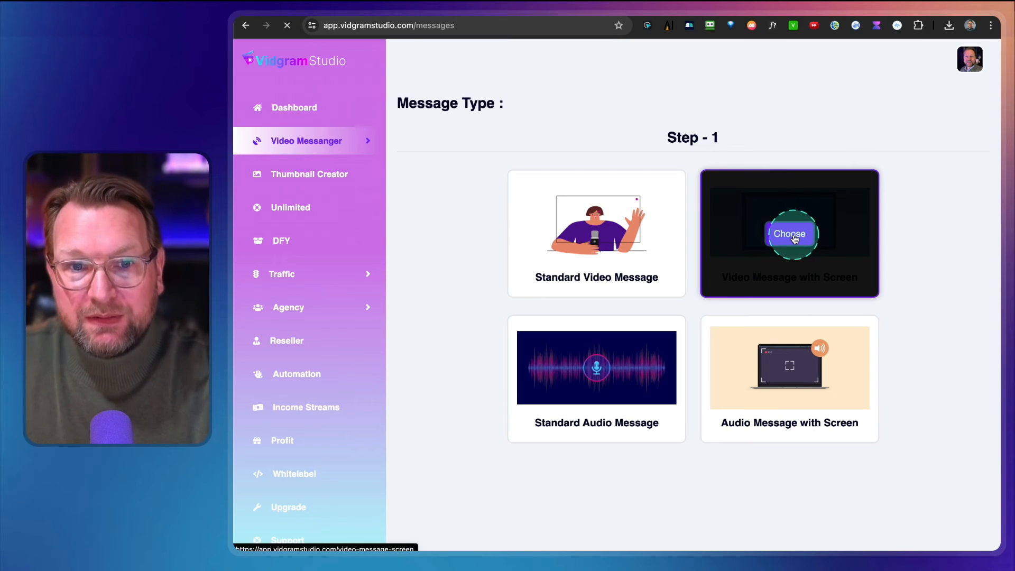
pyautogui.click(788, 233)
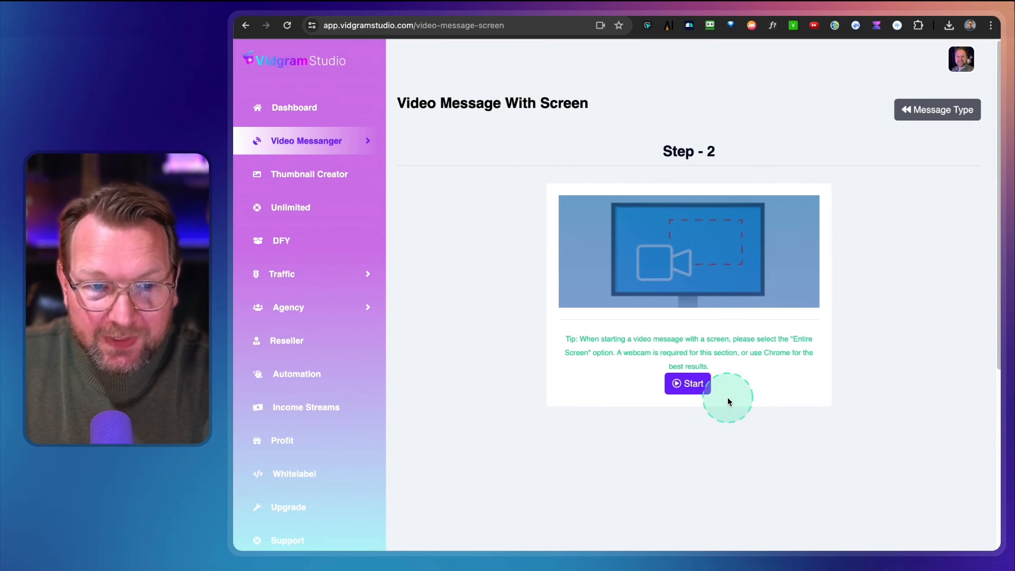
pyautogui.click(687, 382)
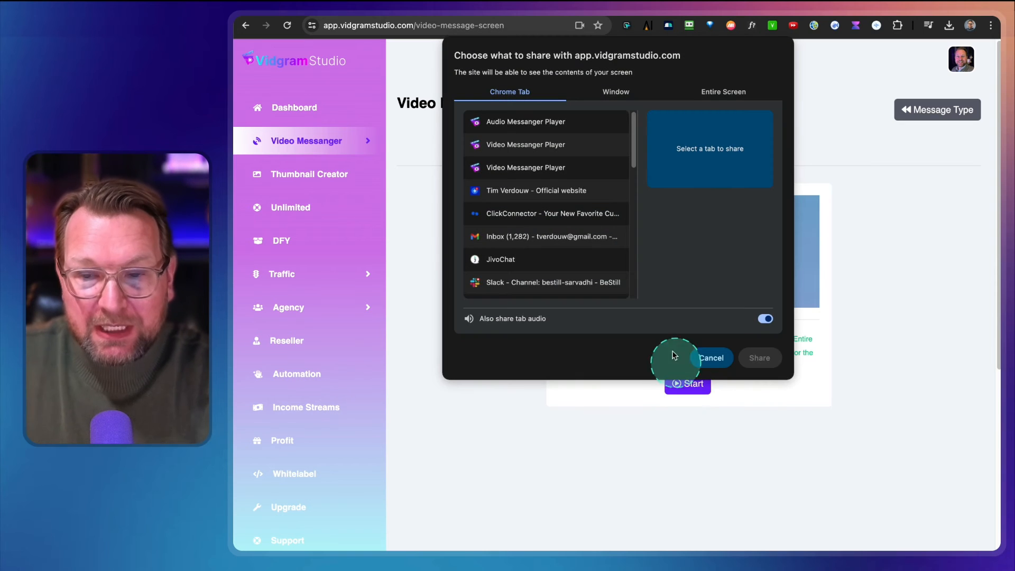
pyautogui.moveTo(595, 117)
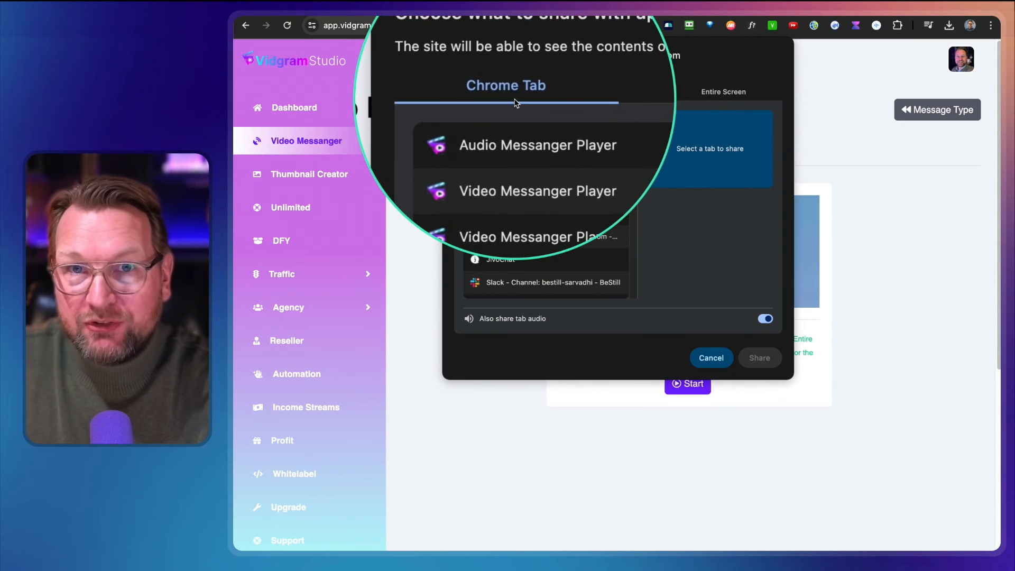
# Share the Photoshop window from the Window list, record it, then stop recording.
pyautogui.click(615, 90)
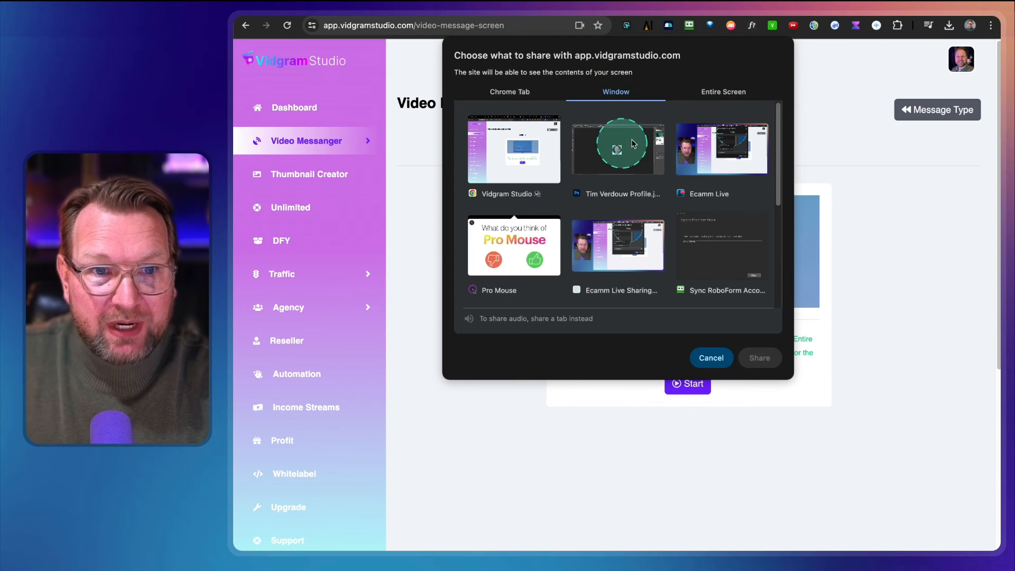
pyautogui.click(721, 91)
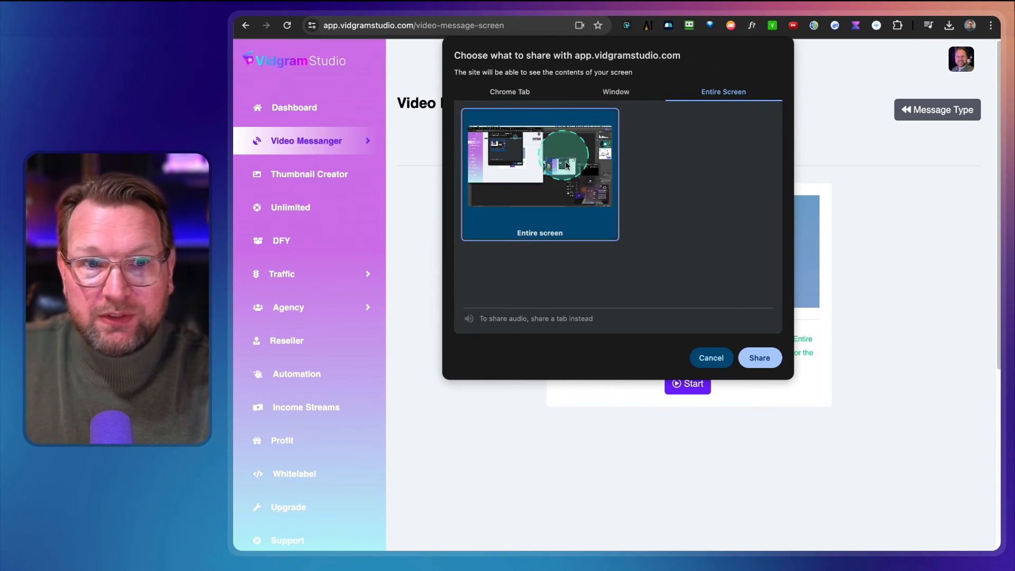
pyautogui.click(615, 91)
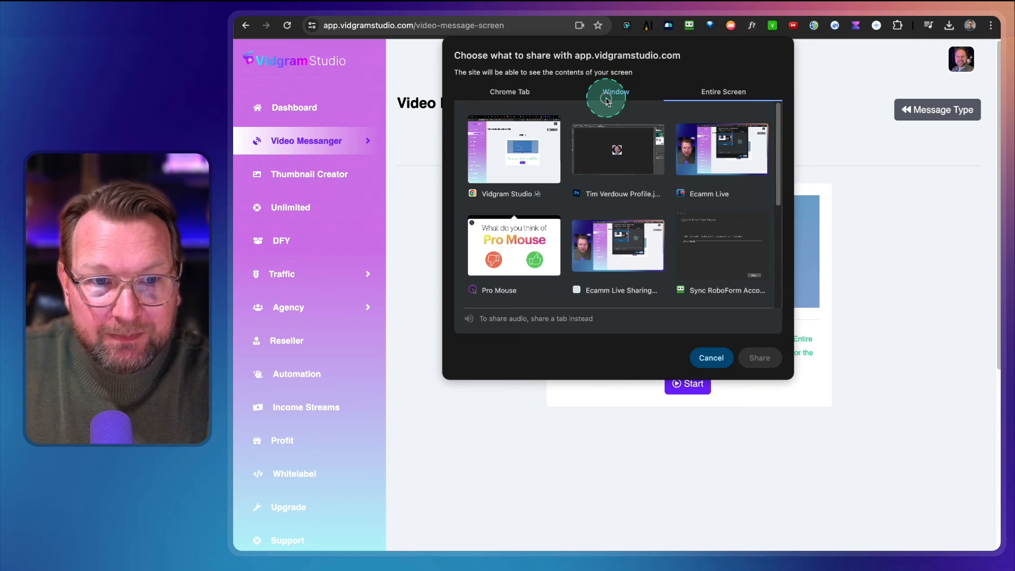
pyautogui.click(615, 91)
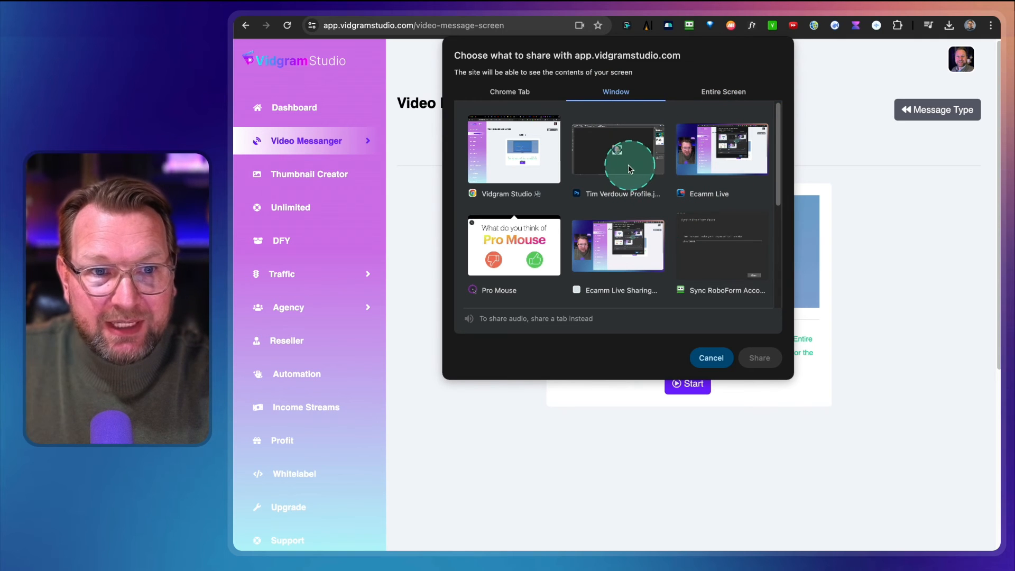
pyautogui.click(617, 149)
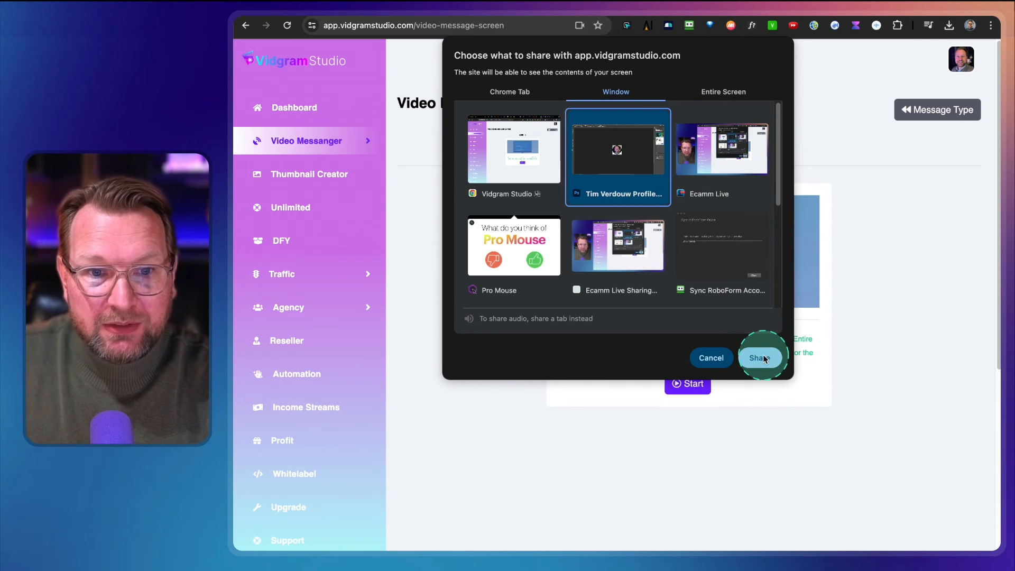
pyautogui.click(761, 358)
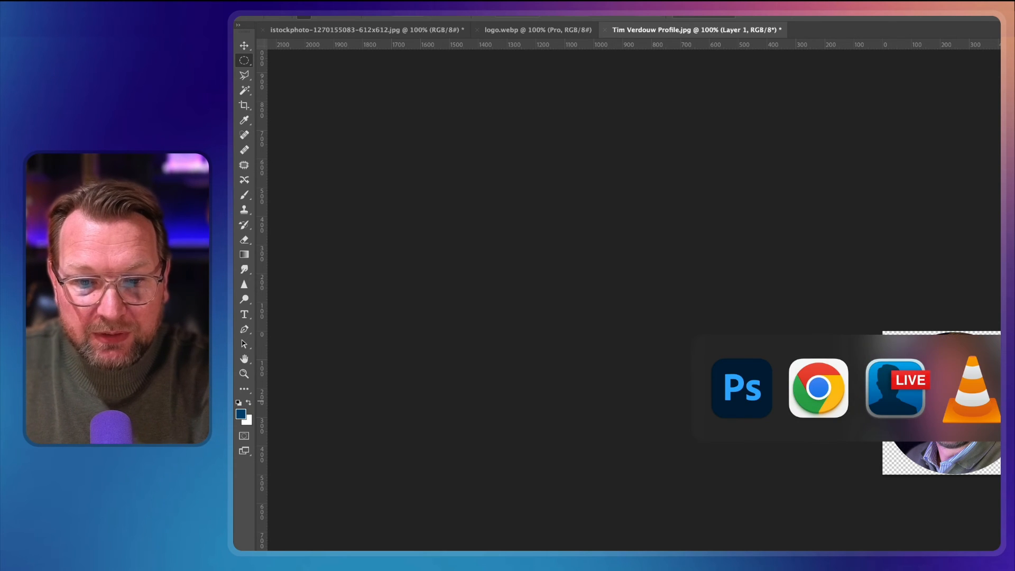
pyautogui.click(817, 388)
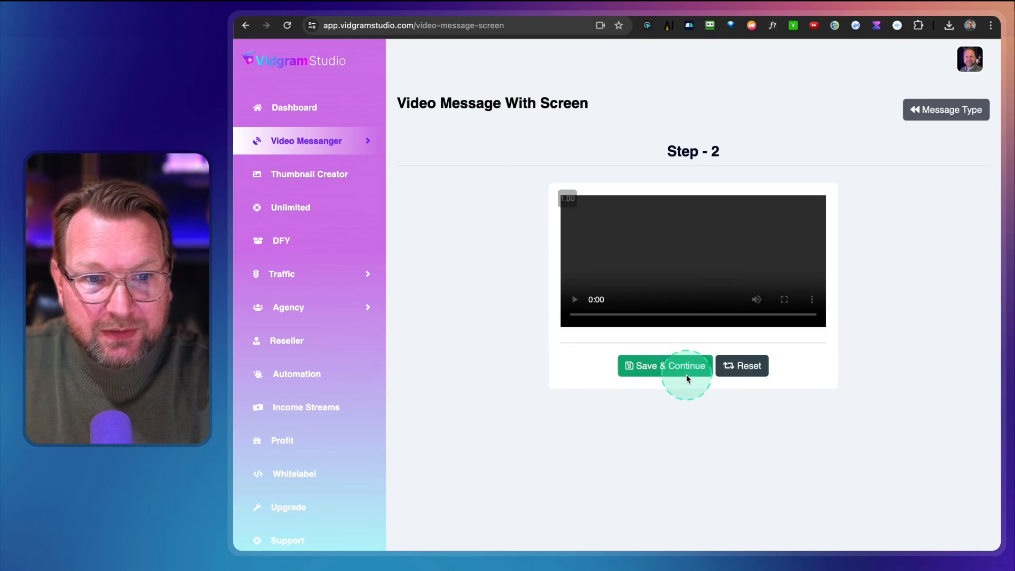
# Save the screen video and return to My Video Messages via Manage Messages.
pyautogui.click(663, 366)
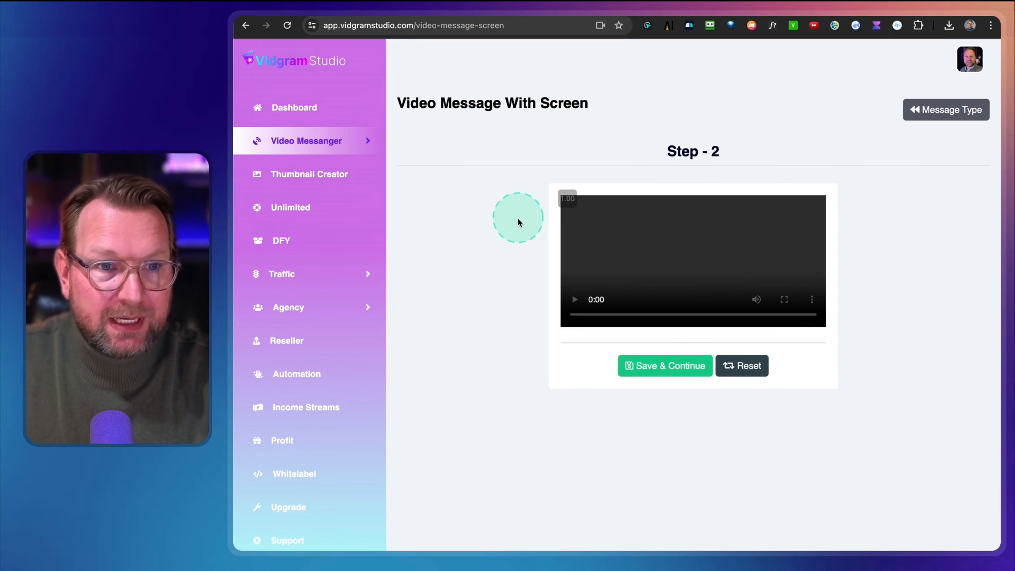
pyautogui.moveTo(970, 215)
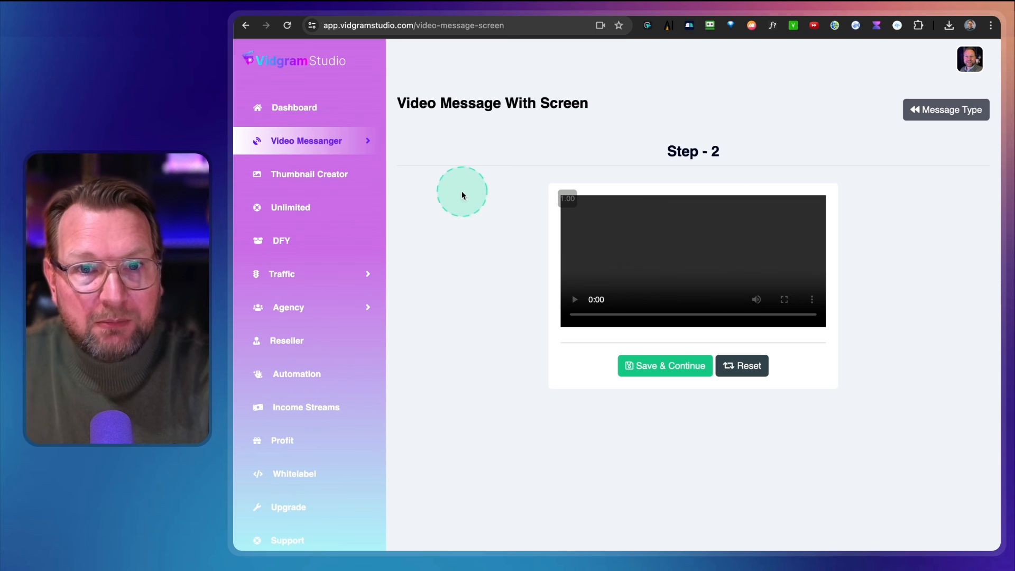
pyautogui.click(305, 140)
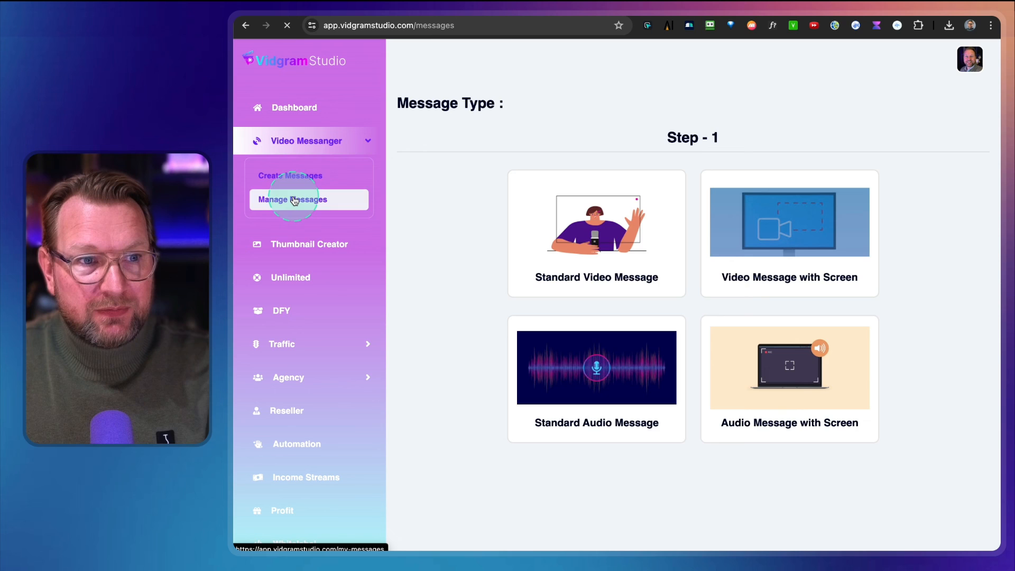
pyautogui.click(291, 199)
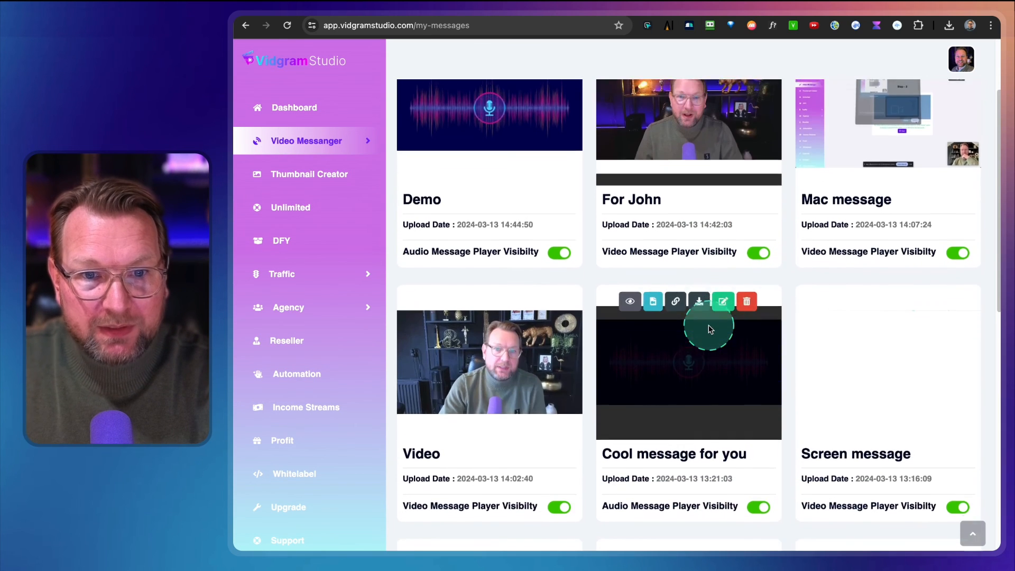